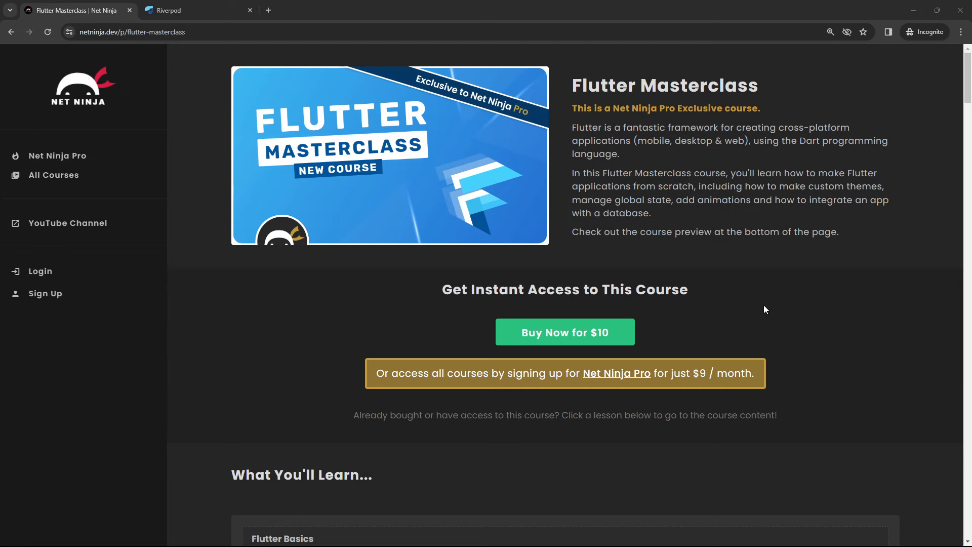
Scroll the Flutter Masterclass lesson list down to the Using Global State chapter and its Provider Package lesson
{"action": "double_click", "coordinate": [708, 86]}
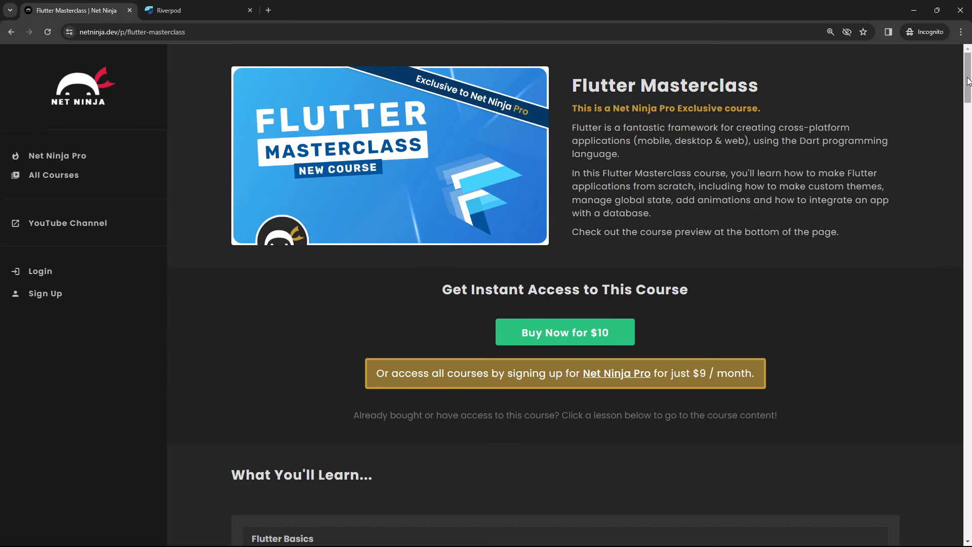
{"action": "scroll", "scroll_direction": "down", "scroll_amount": 3}
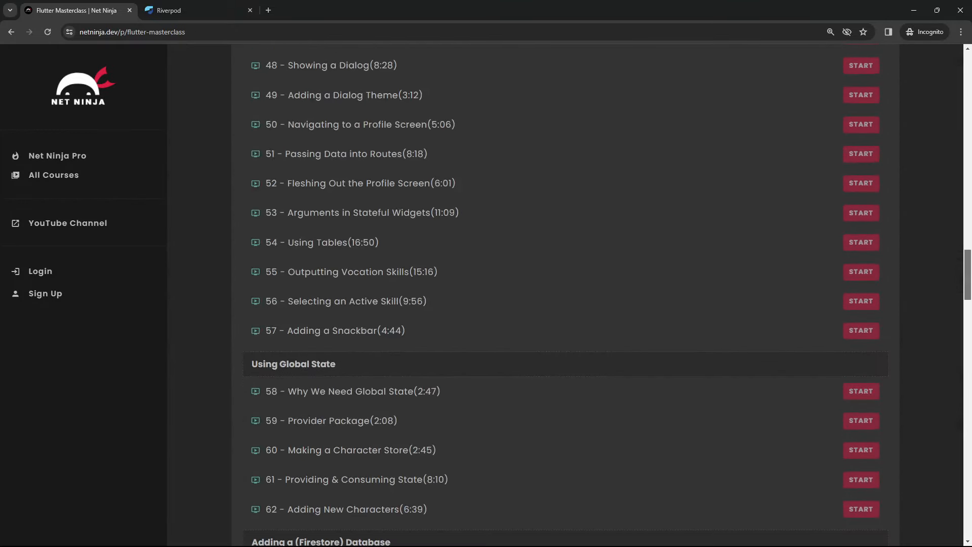
{"action": "scroll", "scroll_direction": "down", "scroll_amount": 3}
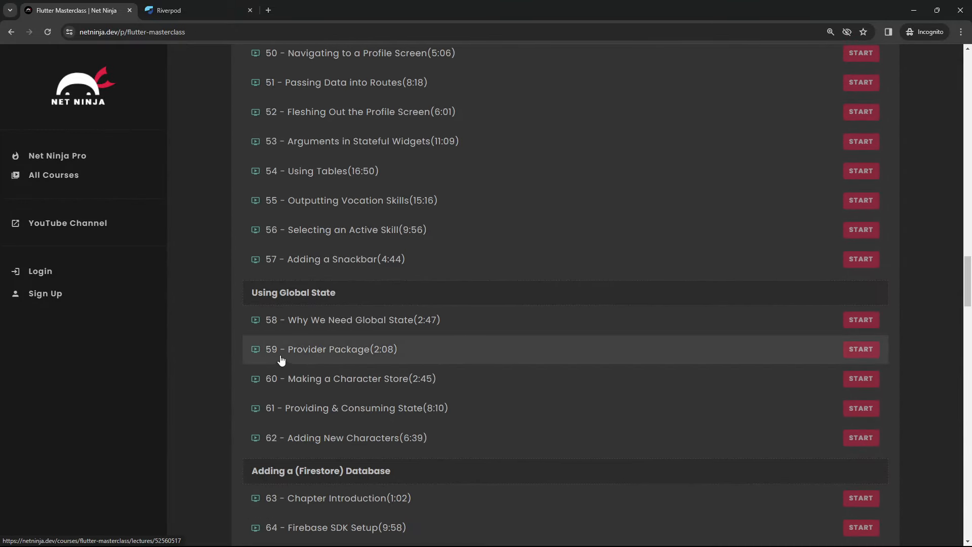
{"action": "mouse_move", "coordinate": [390, 359]}
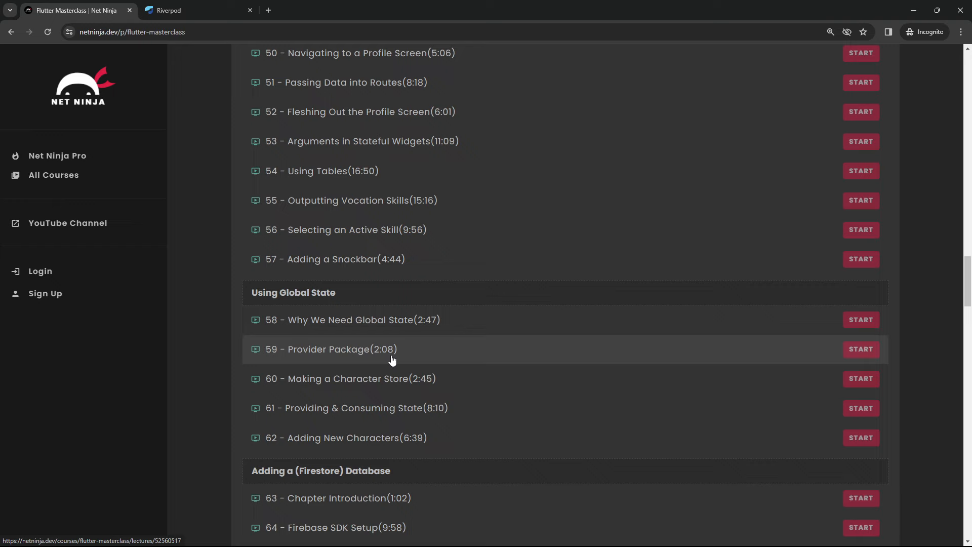
{"action": "mouse_move", "coordinate": [138, 354]}
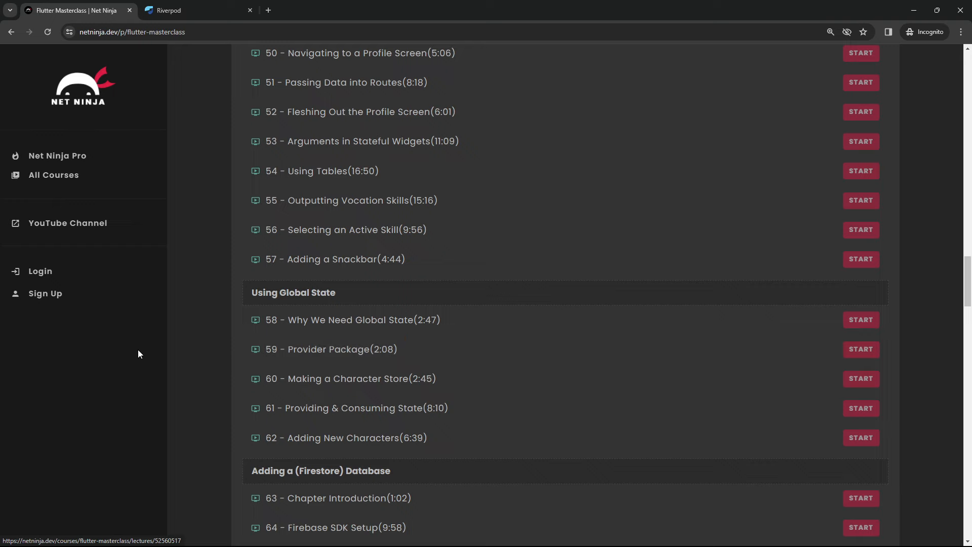
Switch to riverpod.dev and highlight the Riverpod name on its homepage
{"action": "left_click", "coordinate": [198, 10]}
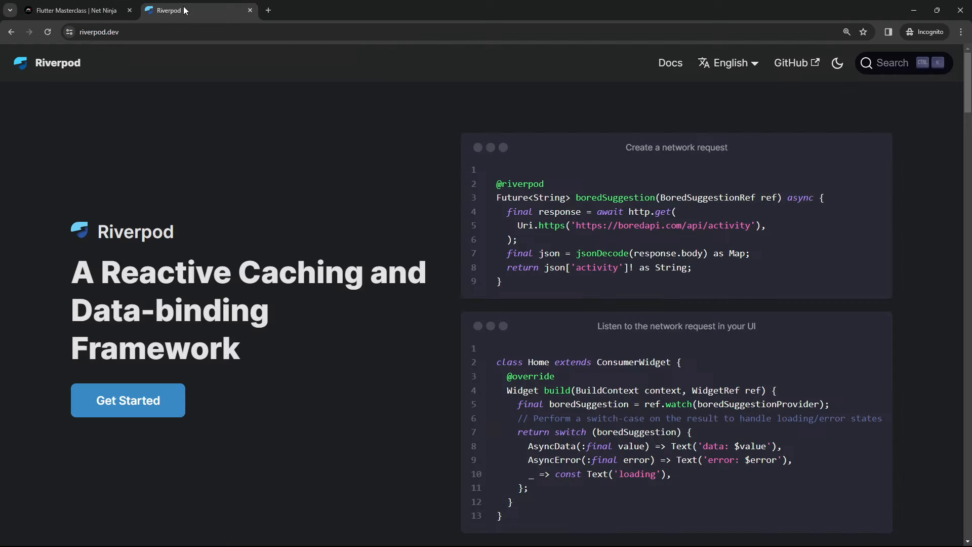
{"action": "double_click", "coordinate": [134, 231]}
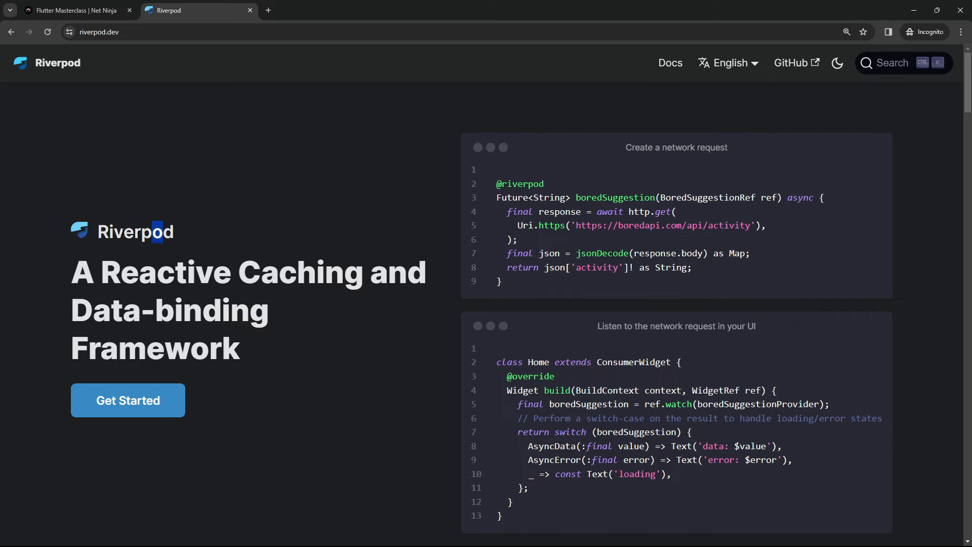
{"action": "mouse_move", "coordinate": [178, 237]}
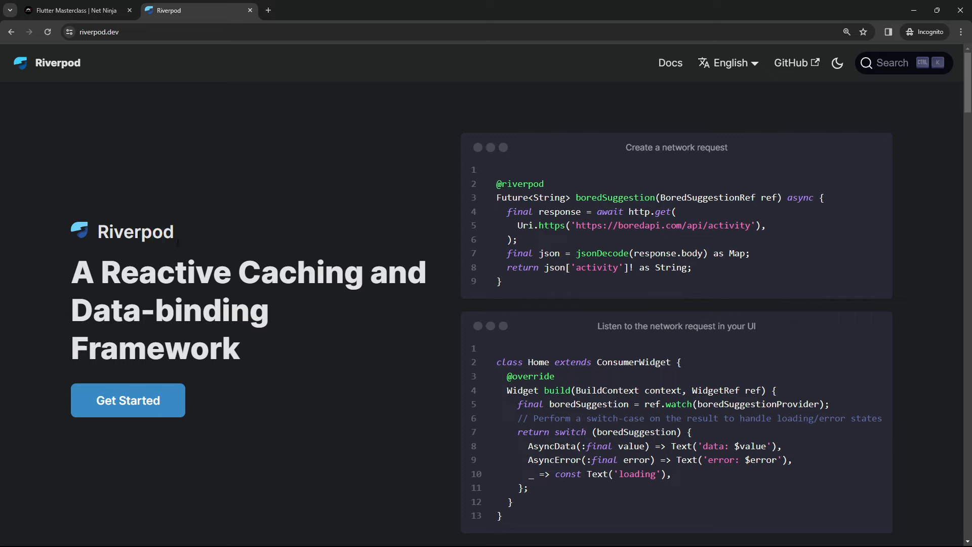
{"action": "mouse_move", "coordinate": [199, 240]}
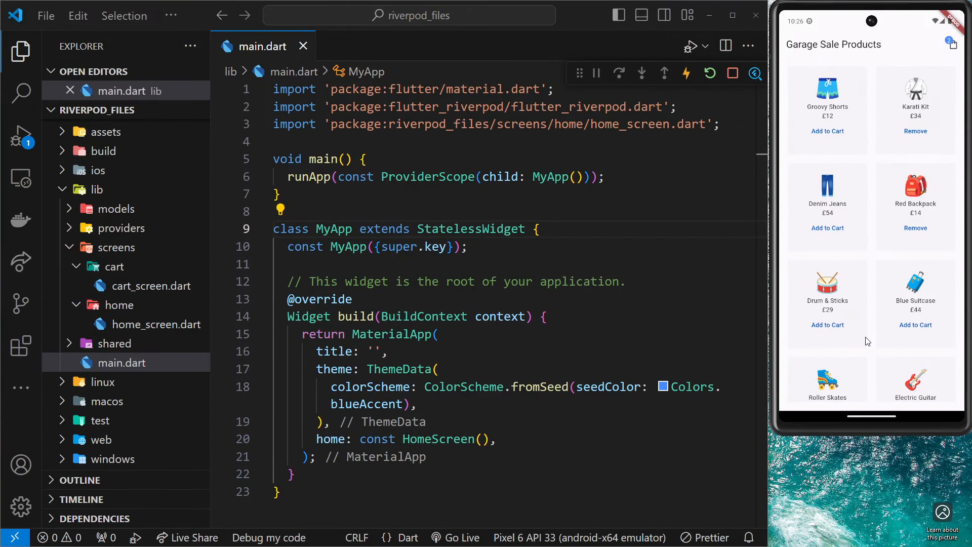
{"action": "mouse_move", "coordinate": [906, 249]}
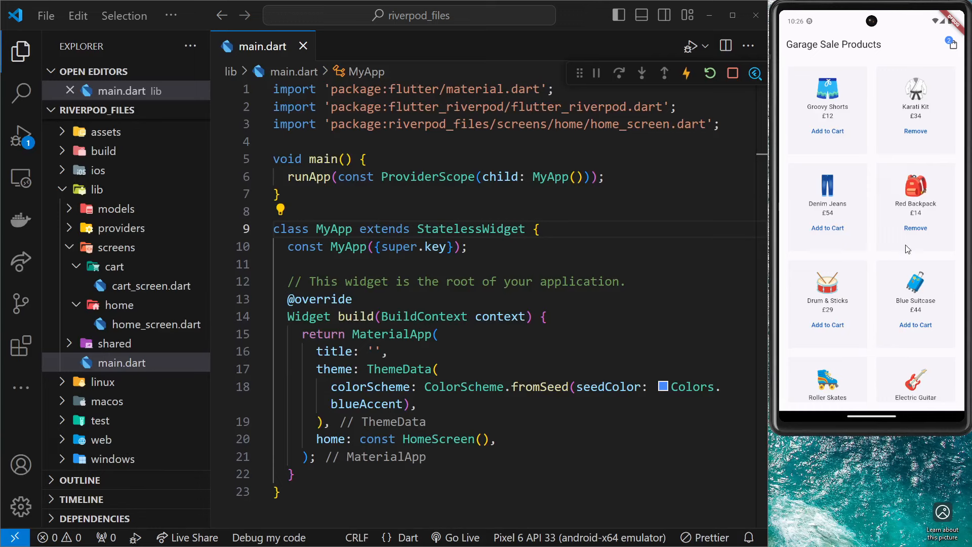
{"action": "mouse_move", "coordinate": [871, 247]}
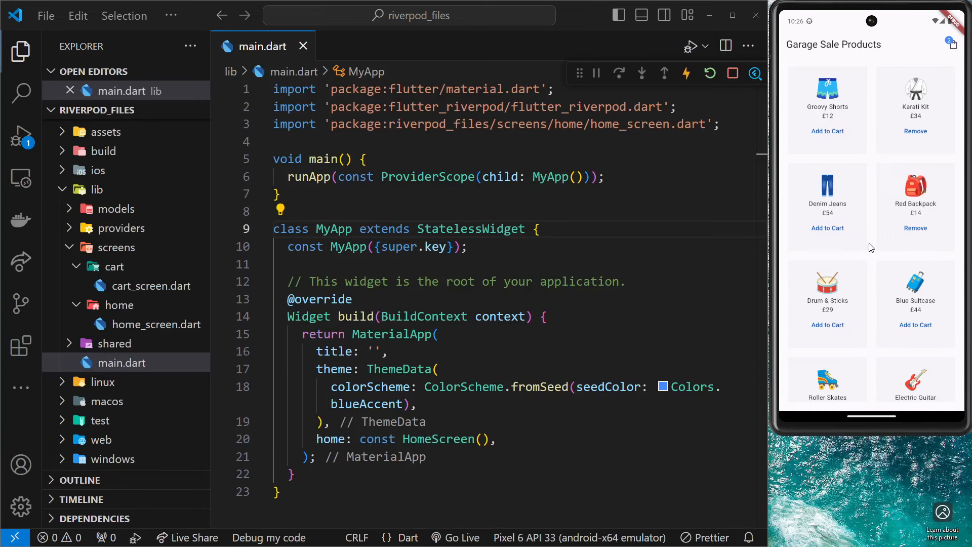
{"action": "mouse_move", "coordinate": [892, 237]}
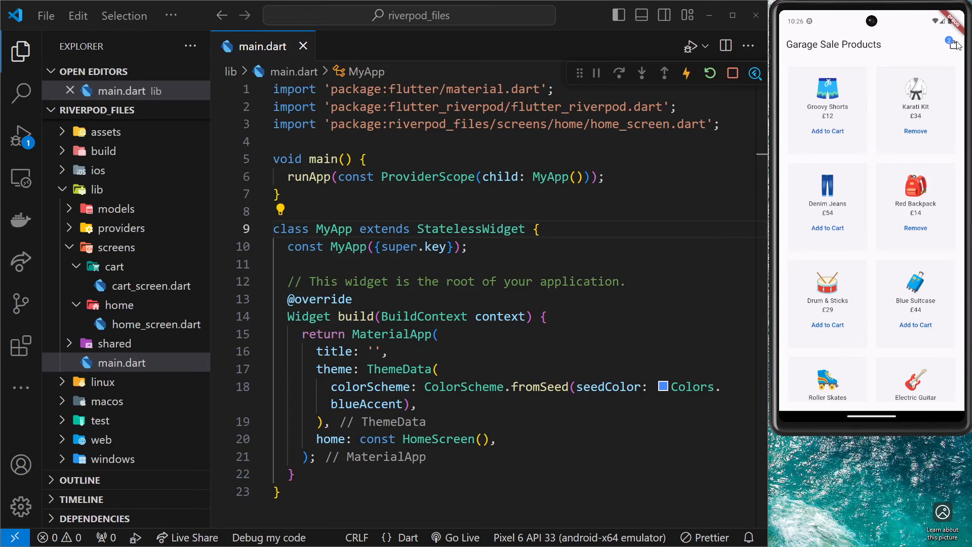
Add Groovy Shorts and Denim Jeans to the cart, view the £114 cart, then return to products
{"action": "left_click", "coordinate": [827, 131]}
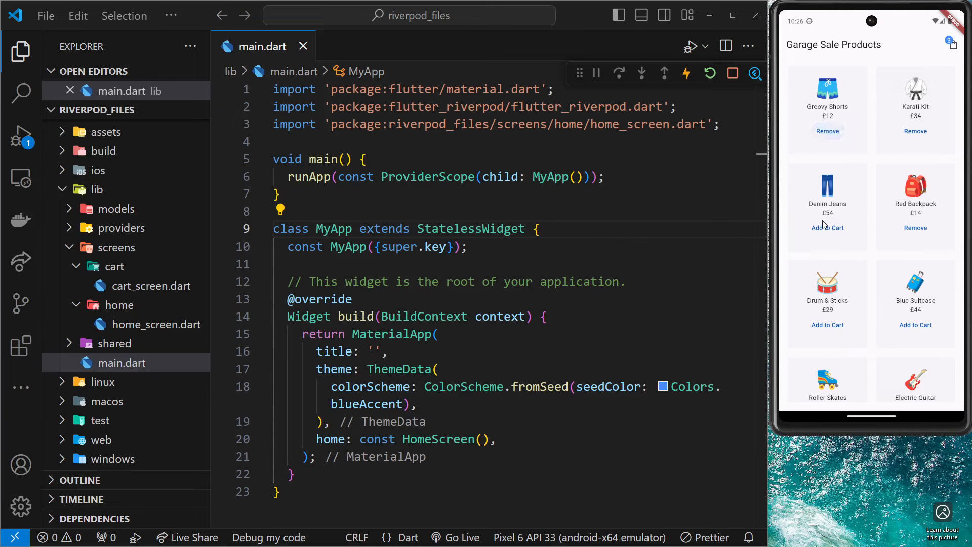
{"action": "left_click", "coordinate": [828, 228]}
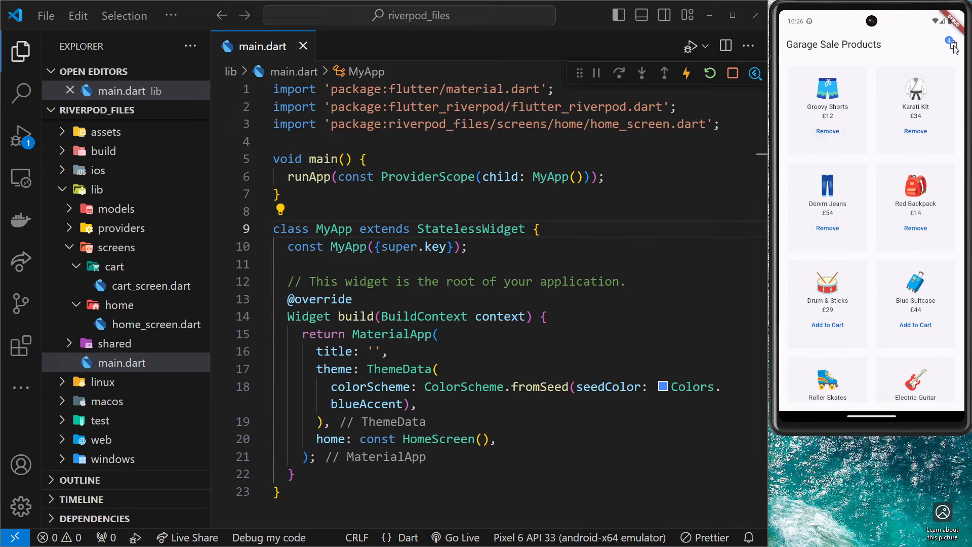
{"action": "left_click", "coordinate": [954, 43]}
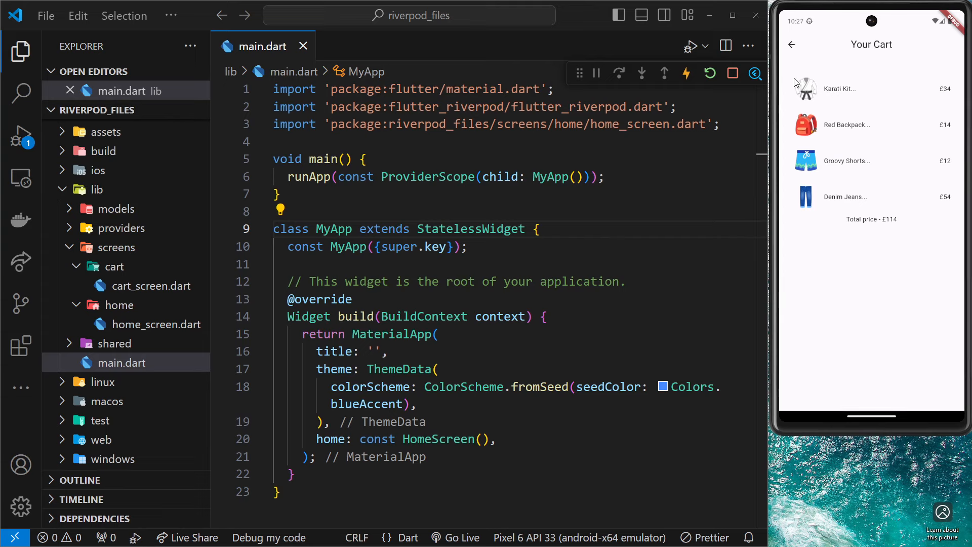
{"action": "left_click", "coordinate": [791, 44]}
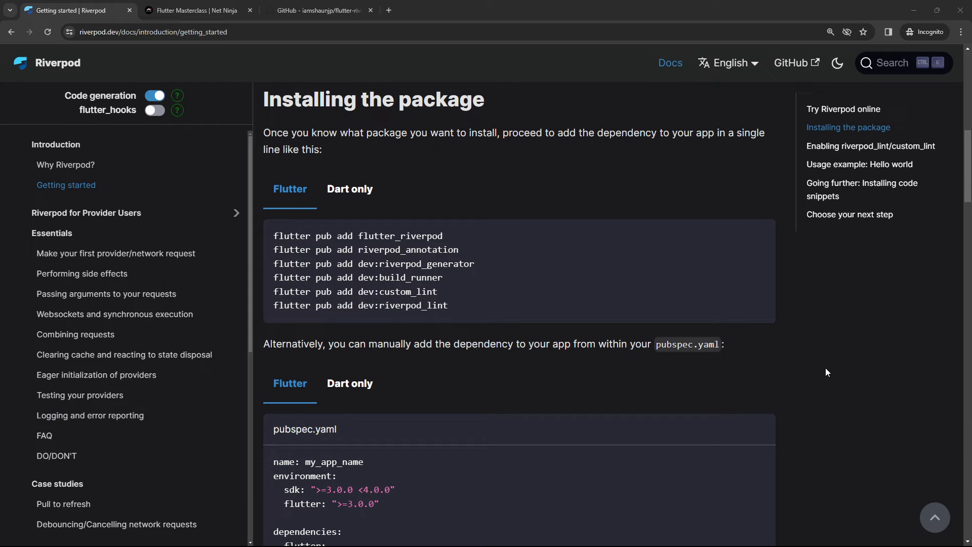
{"action": "mouse_move", "coordinate": [338, 176]}
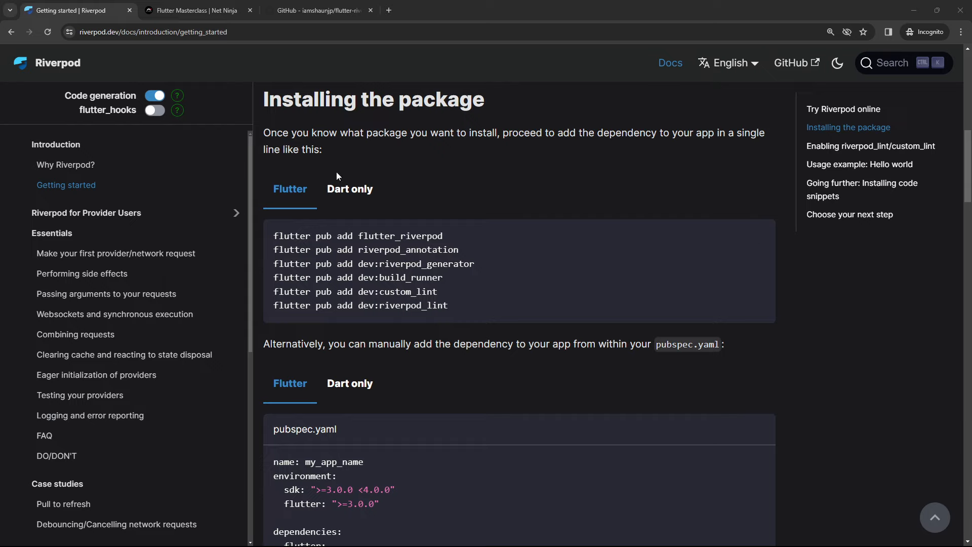
{"action": "mouse_move", "coordinate": [548, 400]}
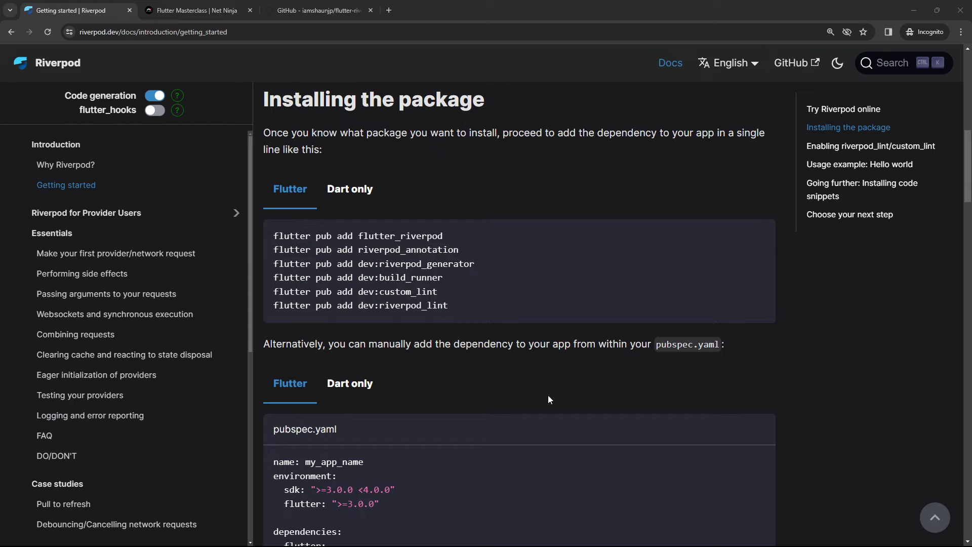
{"action": "double_click", "coordinate": [439, 264]}
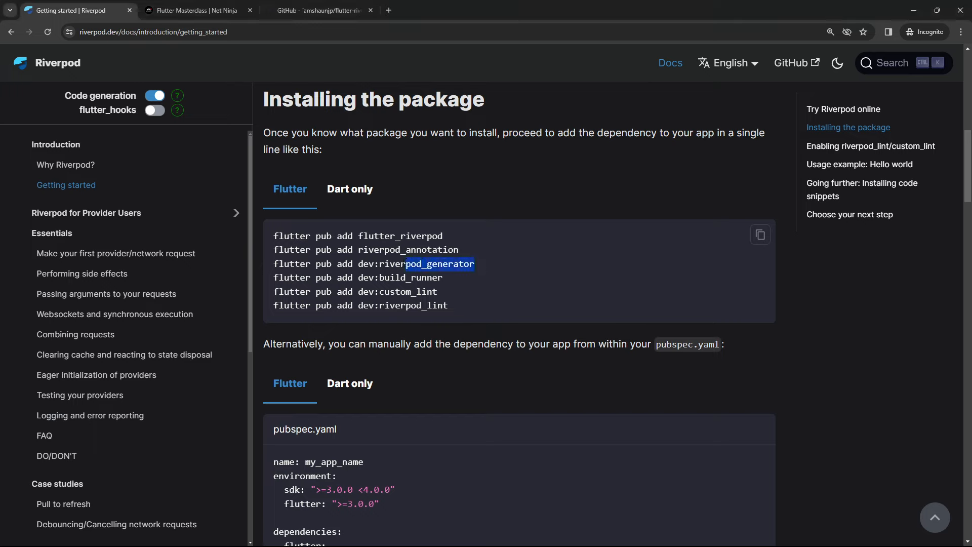
{"action": "triple_click", "coordinate": [372, 263]}
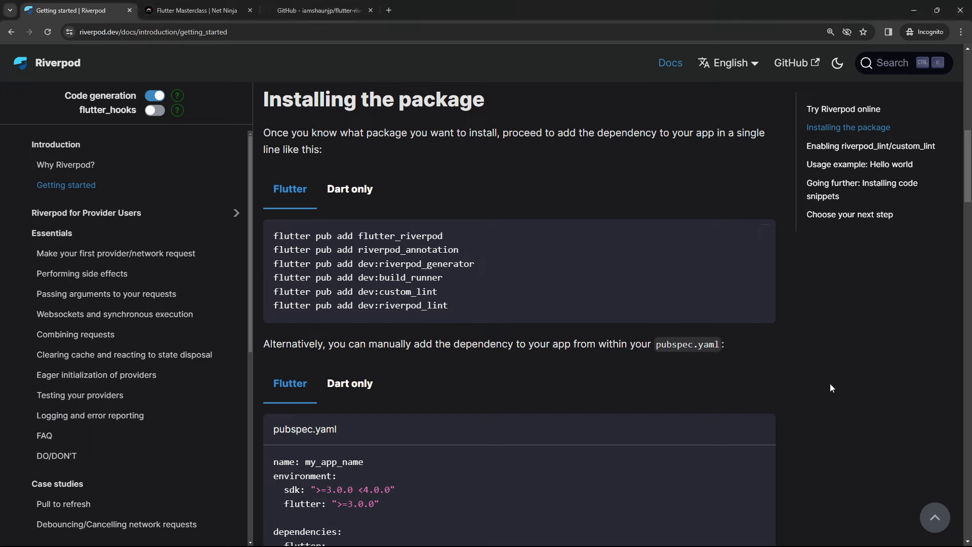
{"action": "mouse_move", "coordinate": [827, 402]}
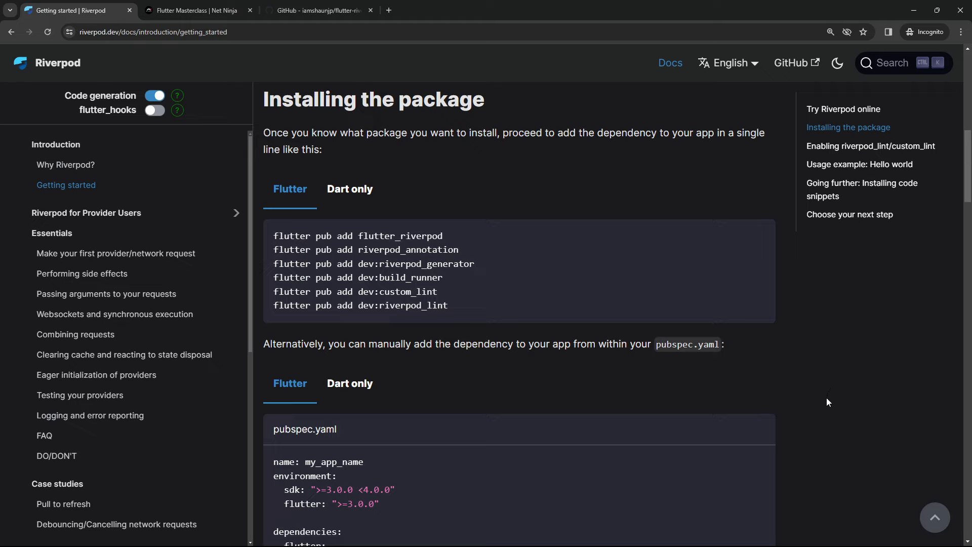
{"action": "mouse_move", "coordinate": [541, 368]}
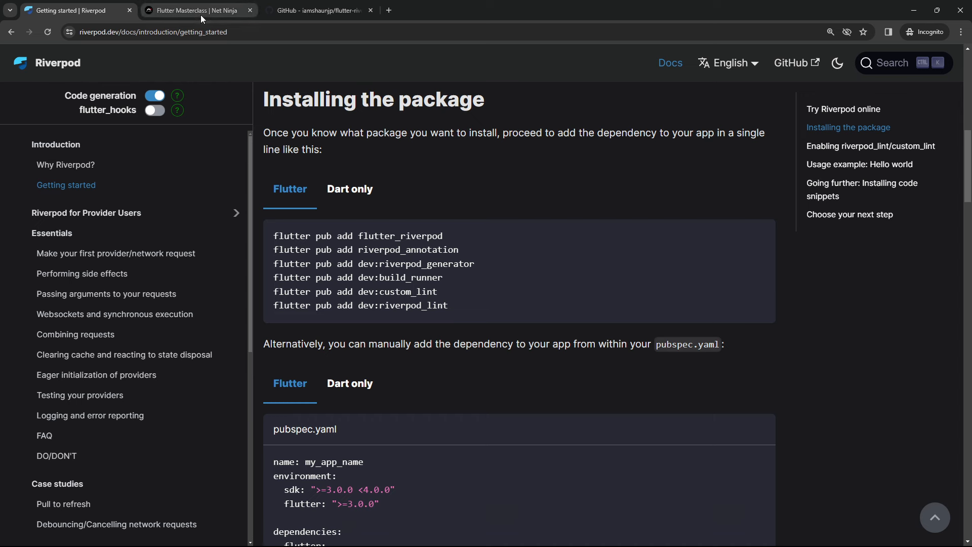
{"action": "left_click", "coordinate": [198, 10]}
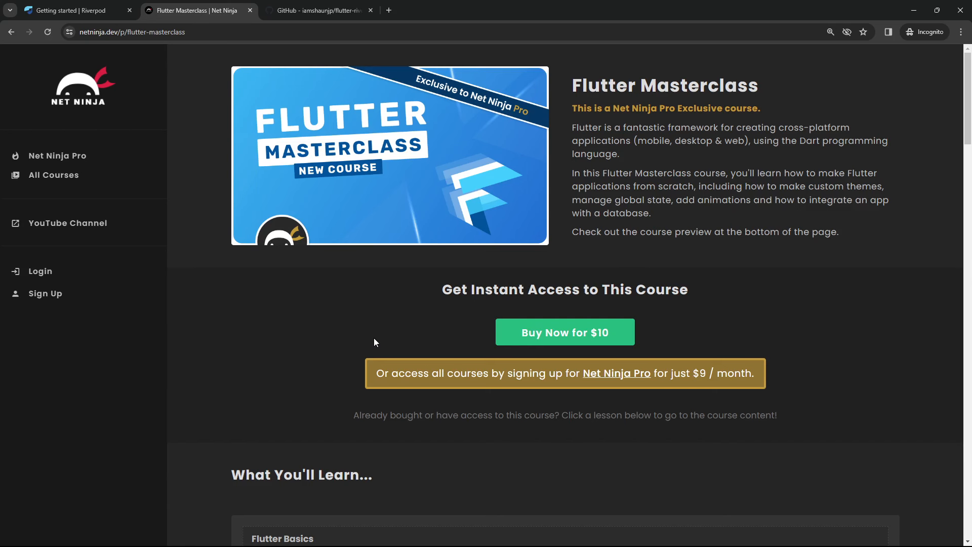
{"action": "mouse_move", "coordinate": [335, 309]}
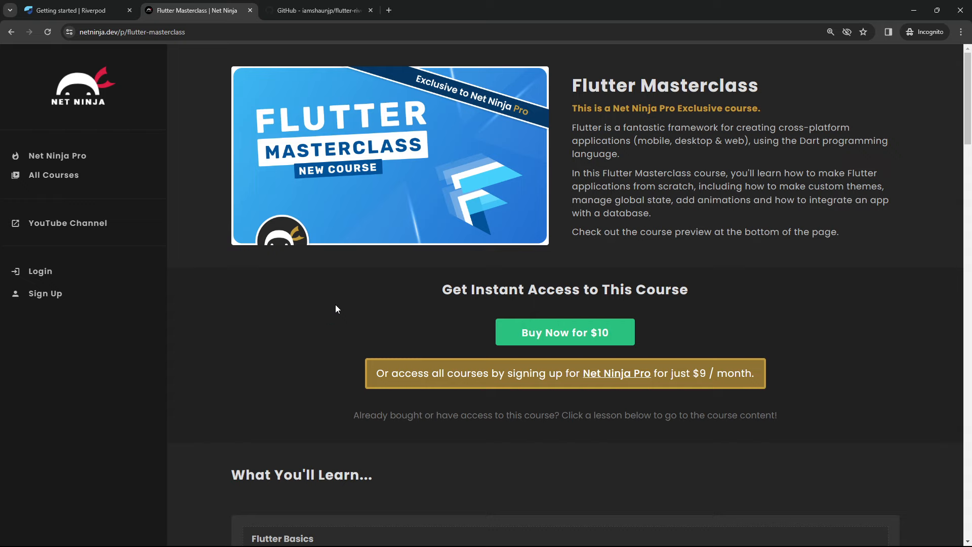
Select the course page address, then switch to the flutter-riverpod-tutorial GitHub tab
{"action": "left_click", "coordinate": [131, 32]}
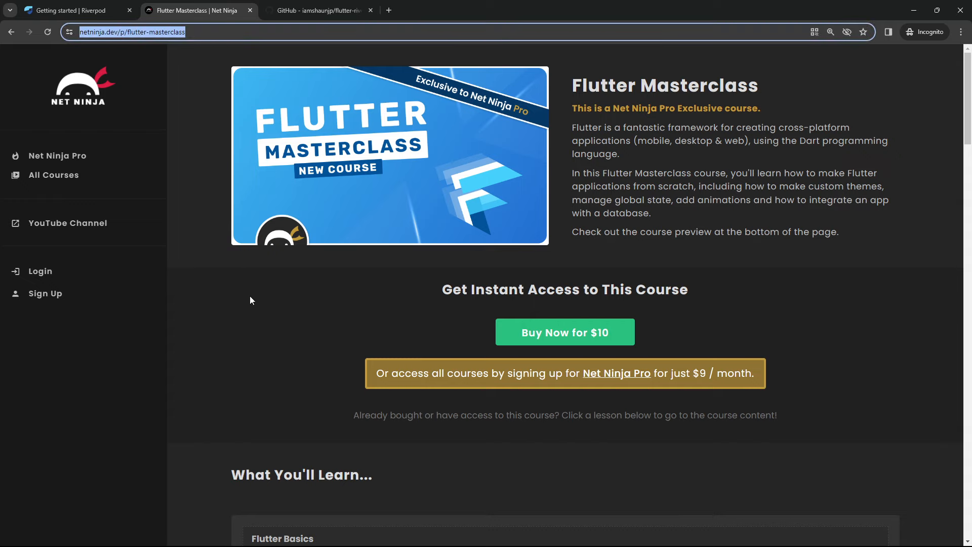
{"action": "mouse_move", "coordinate": [293, 329]}
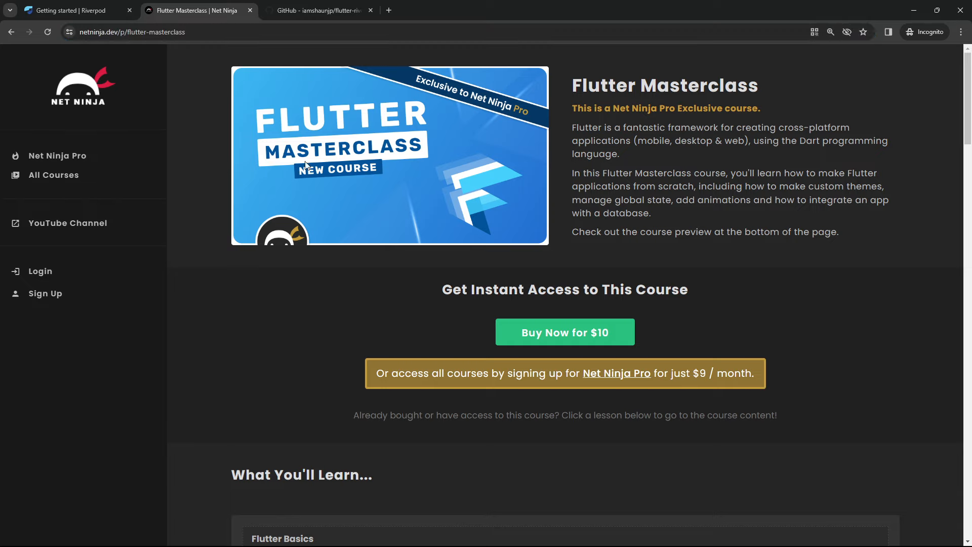
{"action": "left_click", "coordinate": [320, 11]}
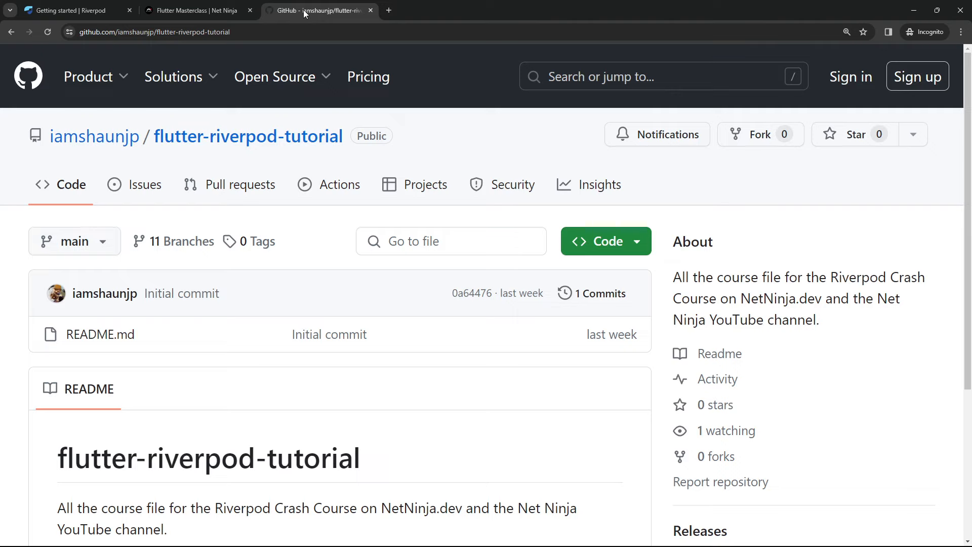
{"action": "mouse_move", "coordinate": [273, 136]}
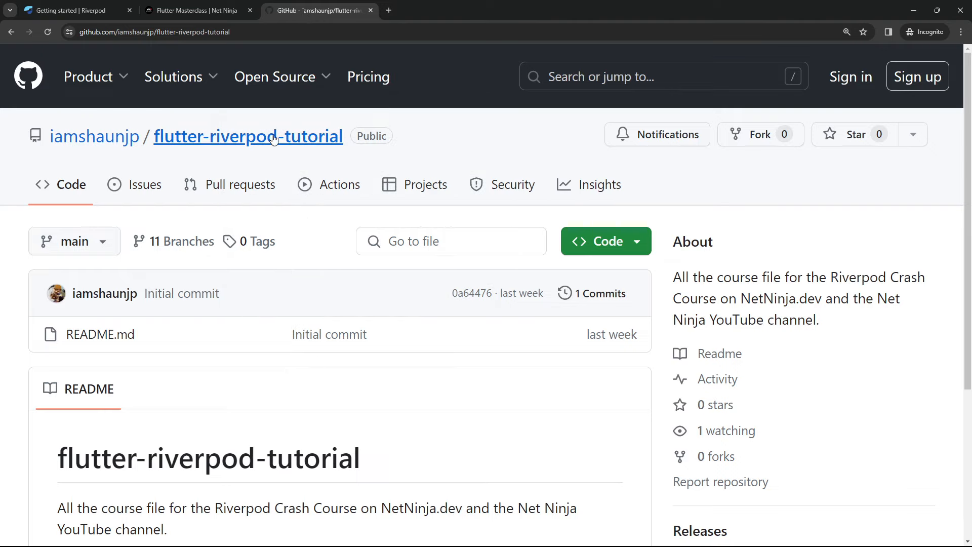
{"action": "mouse_move", "coordinate": [242, 51]}
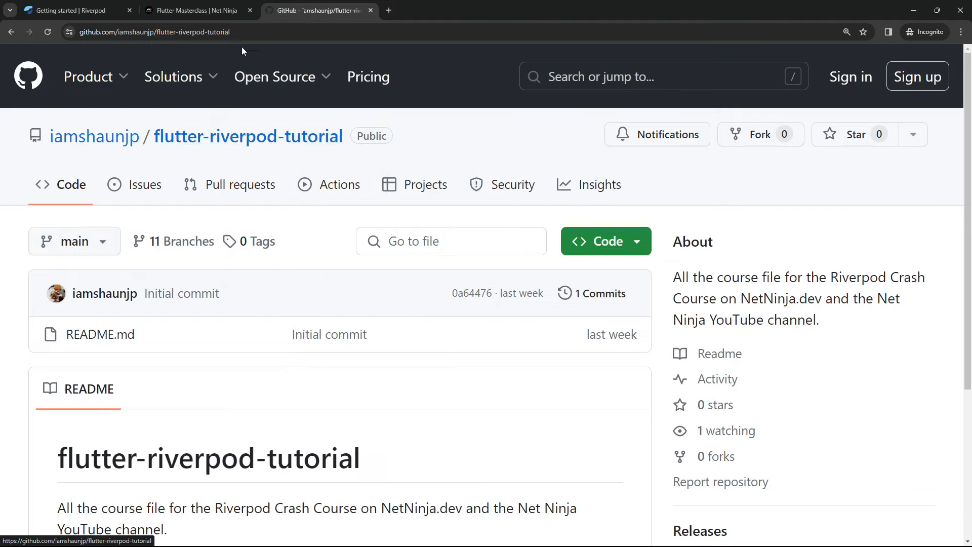
Pick the lesson-7 branch from the repository's branch dropdown
{"action": "left_click", "coordinate": [74, 240]}
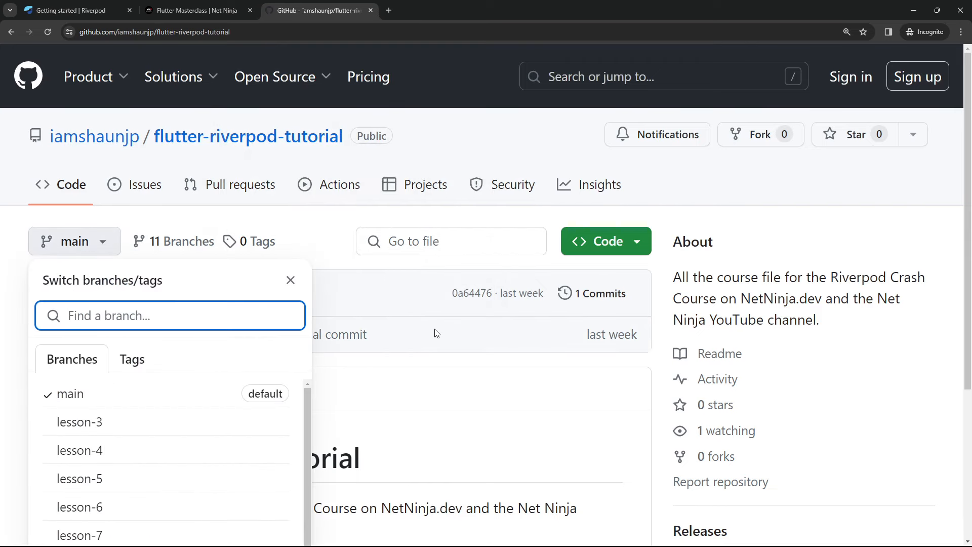
{"action": "scroll", "scroll_direction": "down", "scroll_amount": 3}
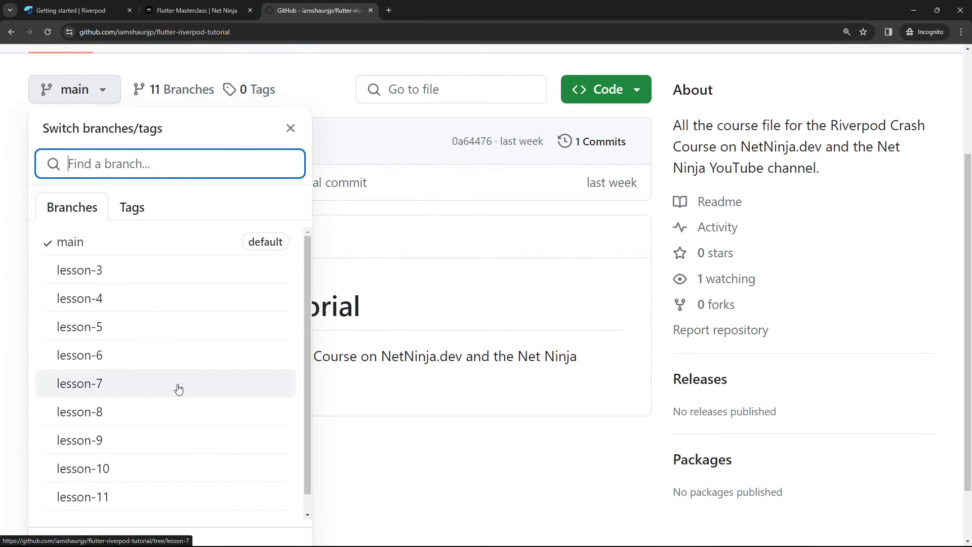
{"action": "left_click", "coordinate": [79, 384]}
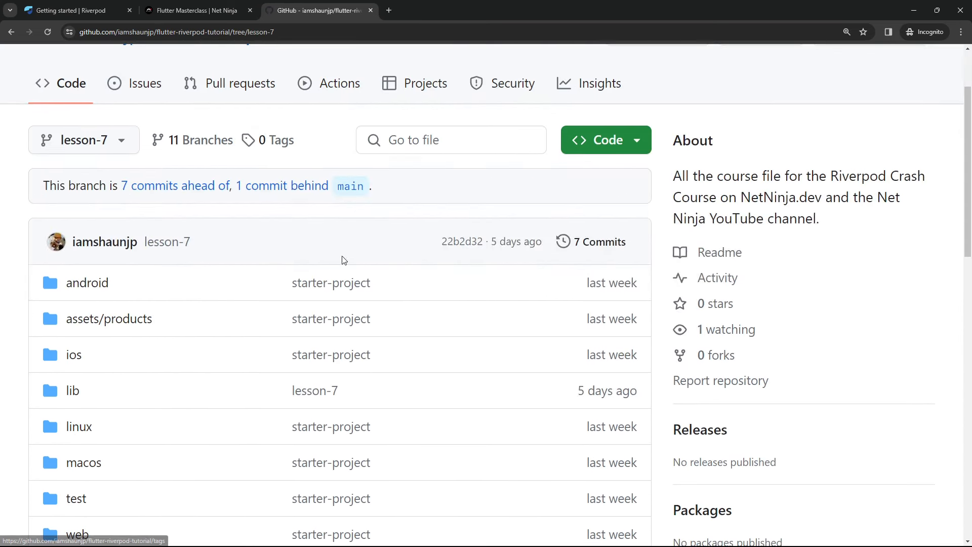
{"action": "scroll", "scroll_direction": "up", "scroll_amount": 3}
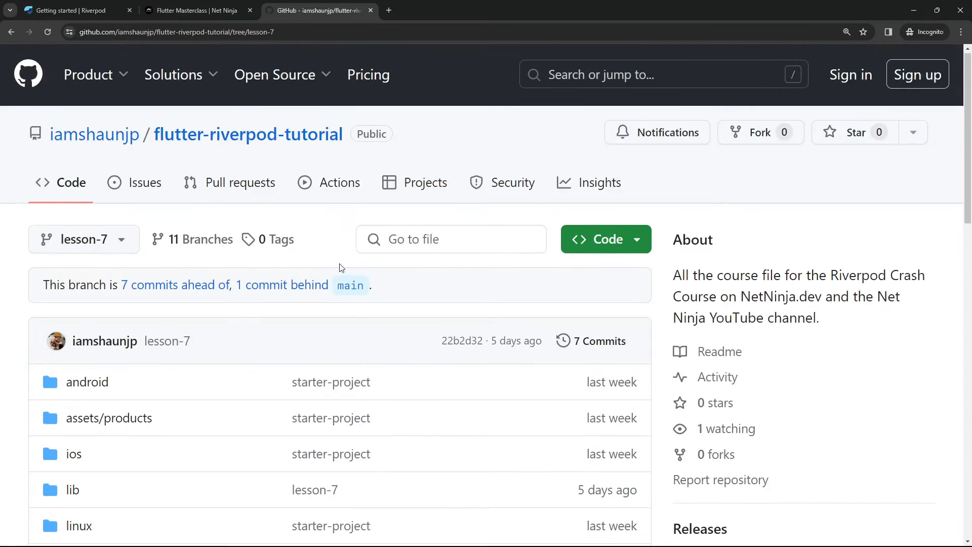
{"action": "left_click", "coordinate": [597, 239]}
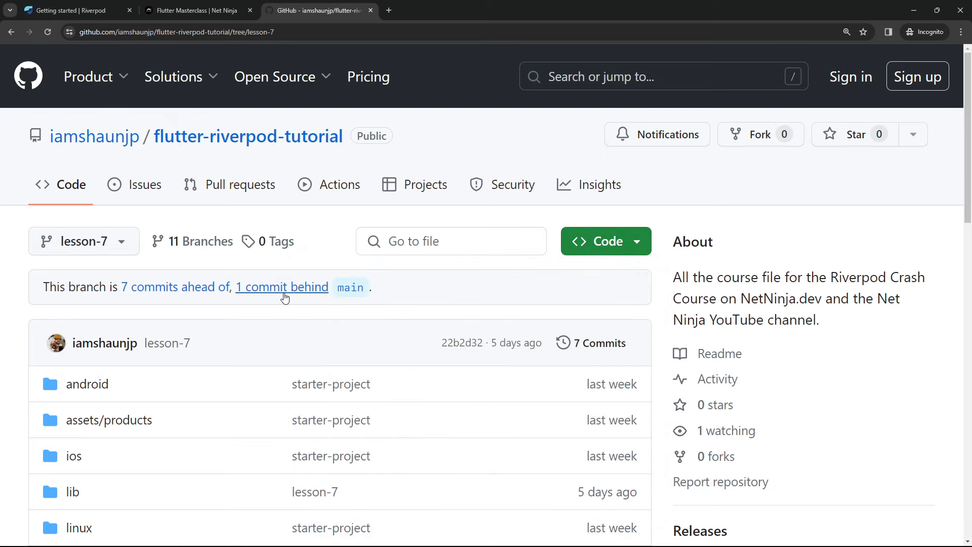
Switch to the starter-project branch, then close the repository tab
{"action": "left_click", "coordinate": [82, 241]}
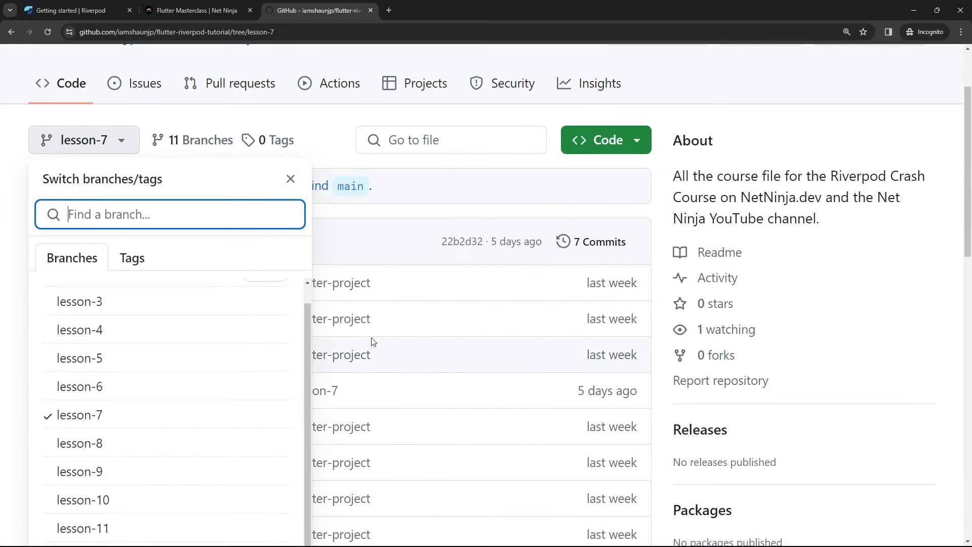
{"action": "left_click", "coordinate": [290, 179]}
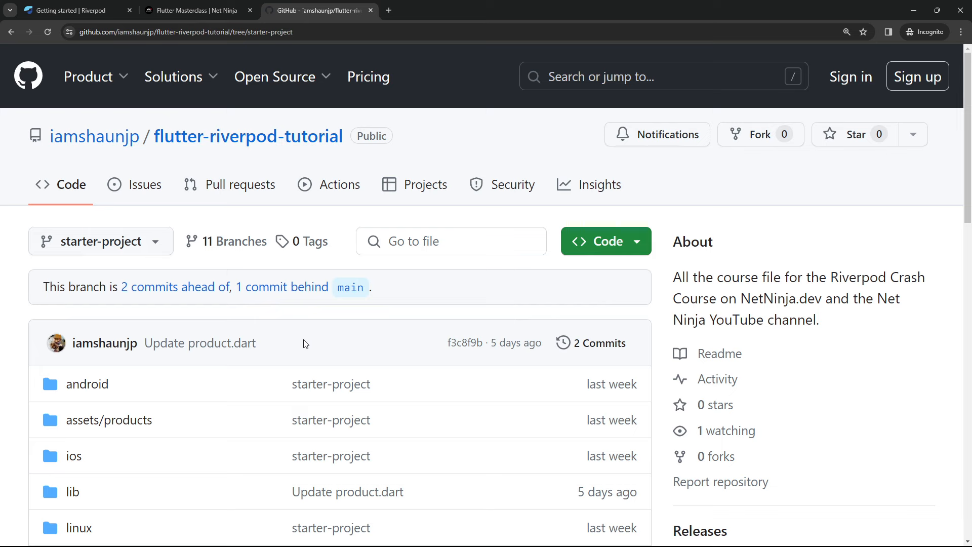
{"action": "left_click", "coordinate": [193, 10]}
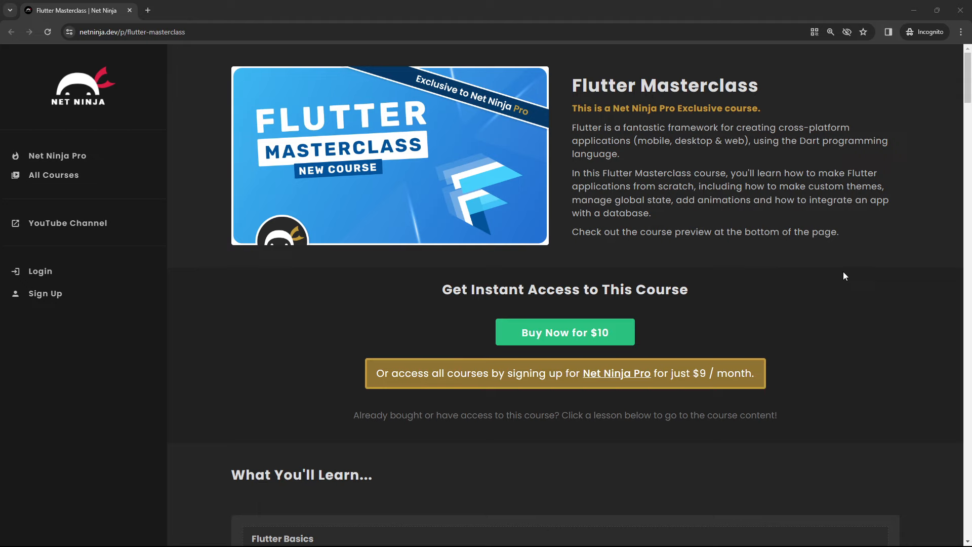
{"action": "double_click", "coordinate": [664, 85]}
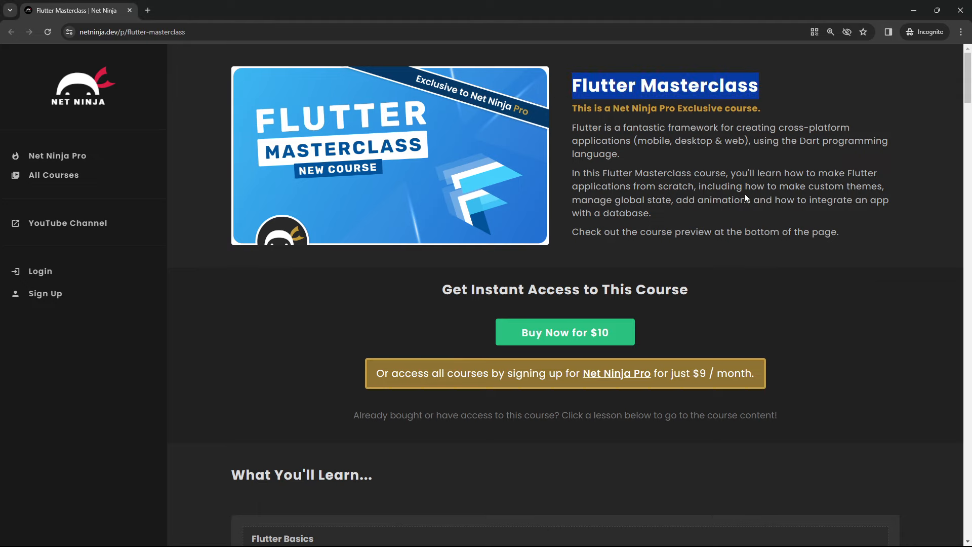
{"action": "mouse_move", "coordinate": [169, 4]}
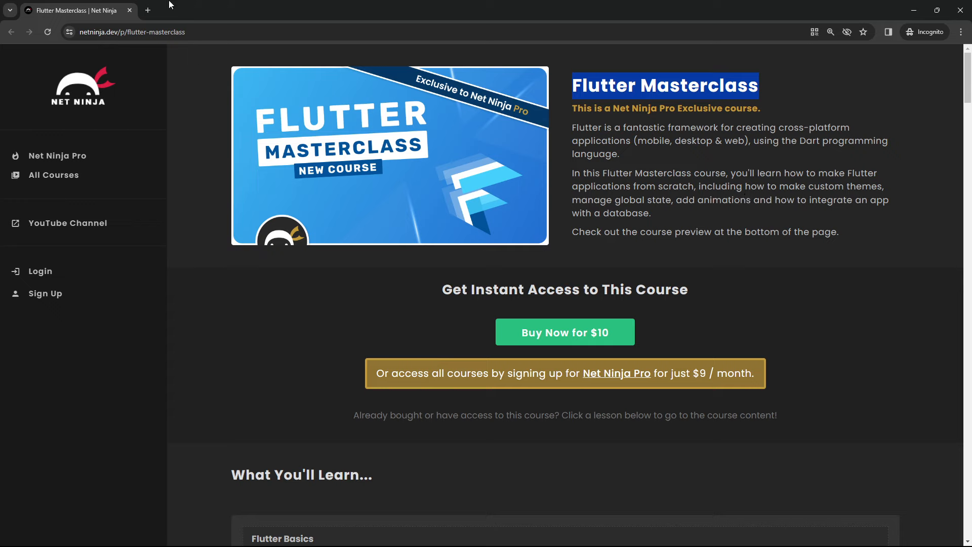
{"action": "left_click", "coordinate": [130, 31]}
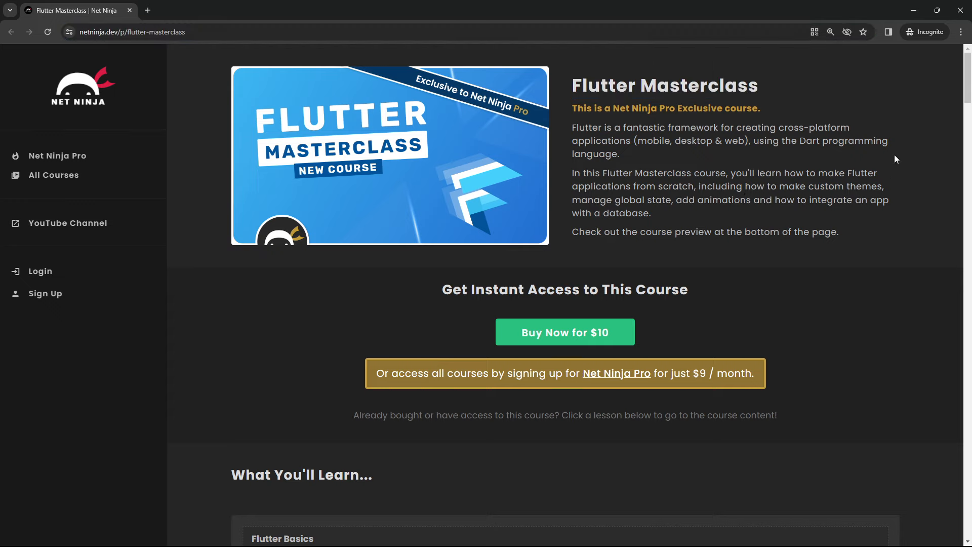
{"action": "scroll", "scroll_direction": "down", "scroll_amount": 3}
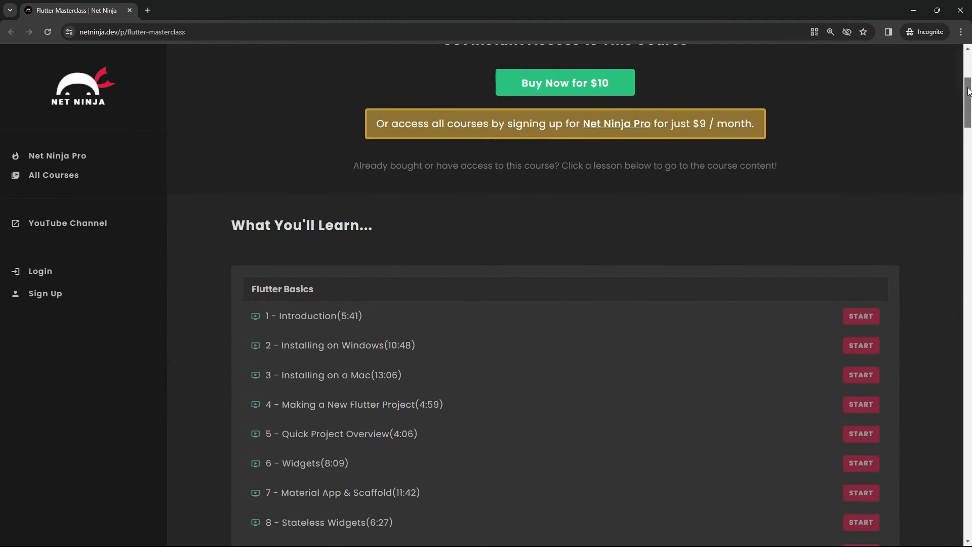
{"action": "scroll", "scroll_direction": "down", "scroll_amount": 3}
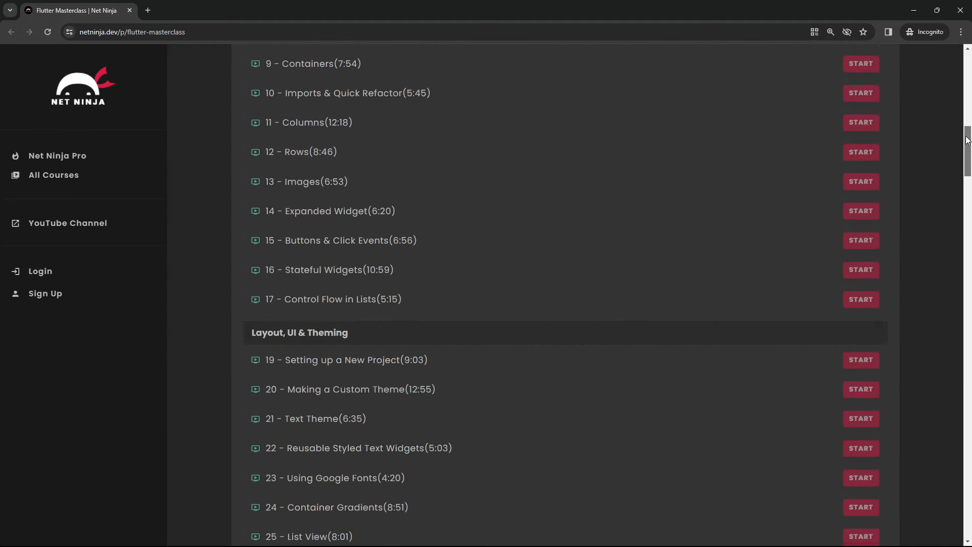
{"action": "scroll", "scroll_direction": "down", "scroll_amount": 3}
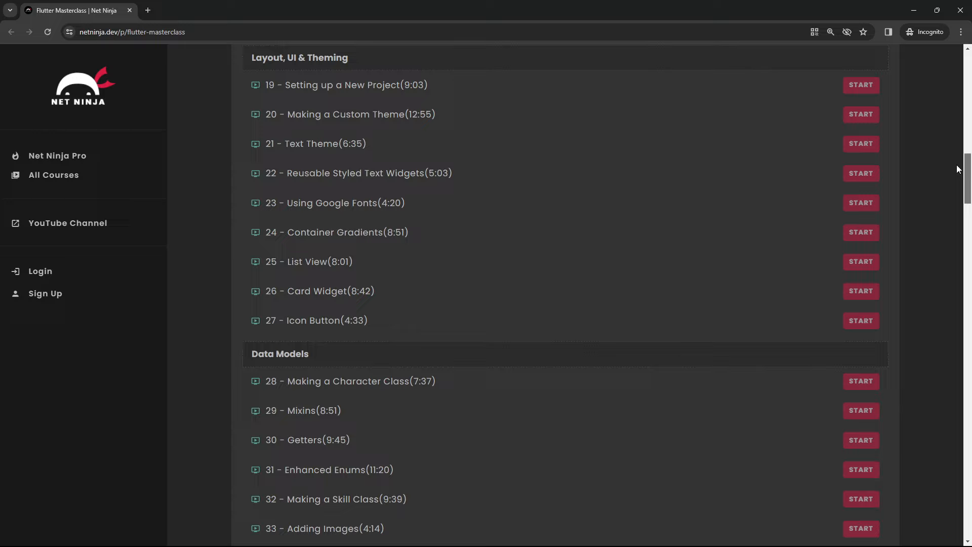
{"action": "scroll", "scroll_direction": "down", "scroll_amount": 3}
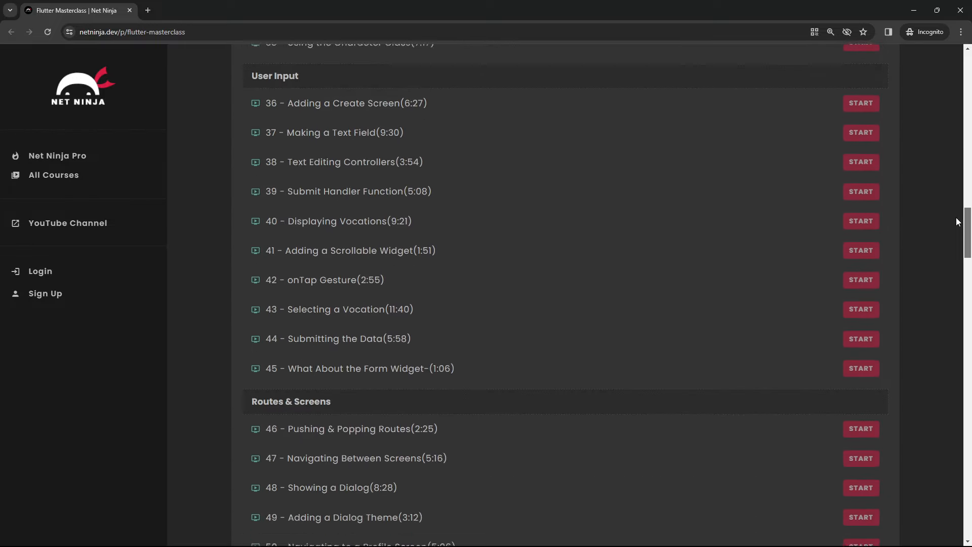
{"action": "scroll", "scroll_direction": "down", "scroll_amount": 3}
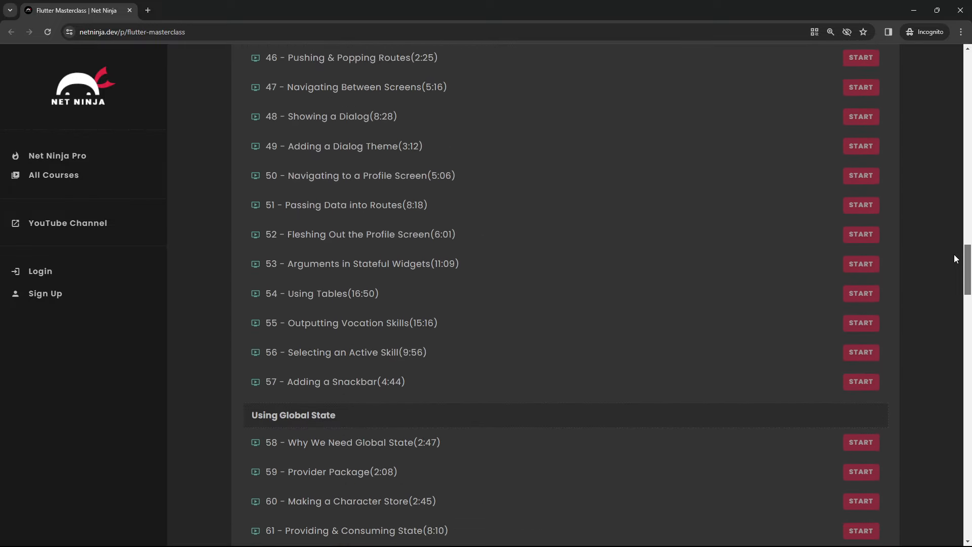
{"action": "scroll", "scroll_direction": "down", "scroll_amount": 3}
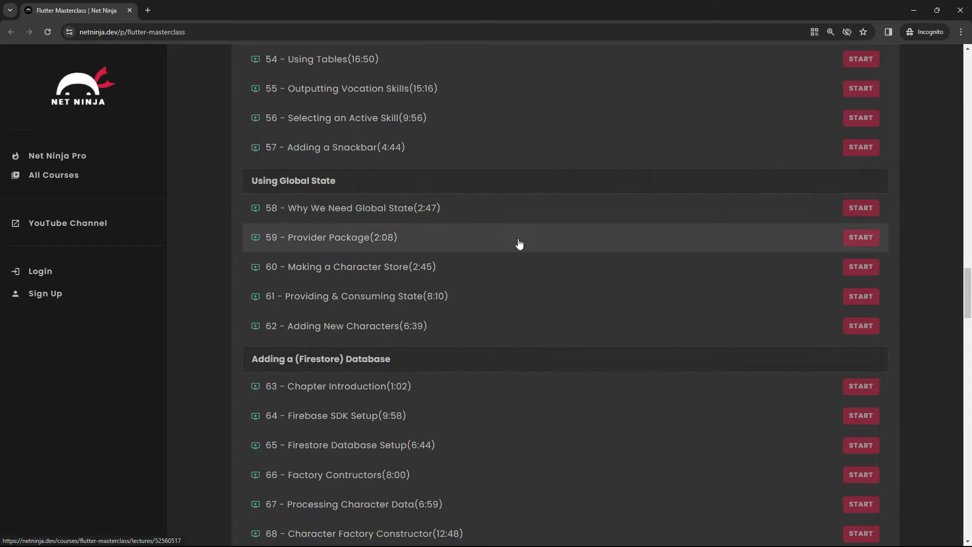
{"action": "mouse_move", "coordinate": [430, 191]}
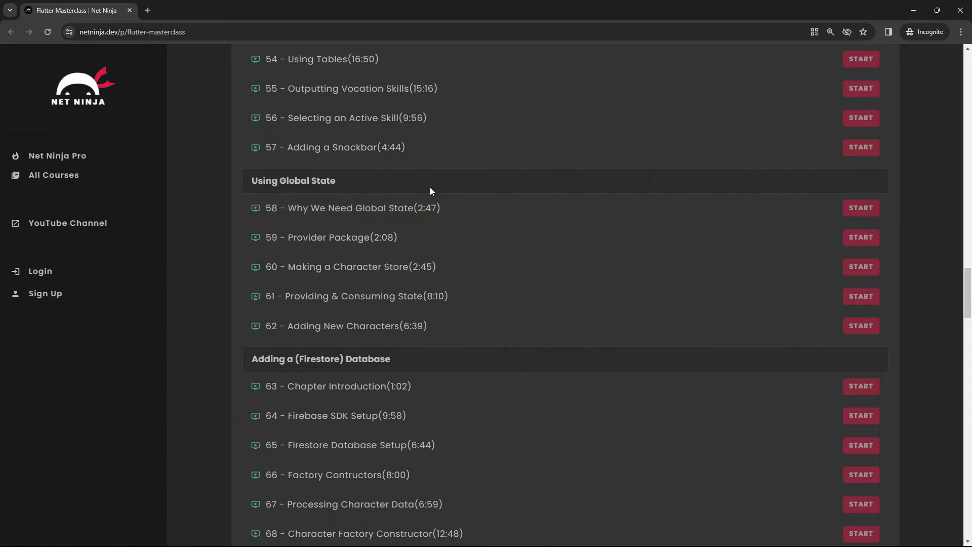
{"action": "scroll", "scroll_direction": "down", "scroll_amount": 3}
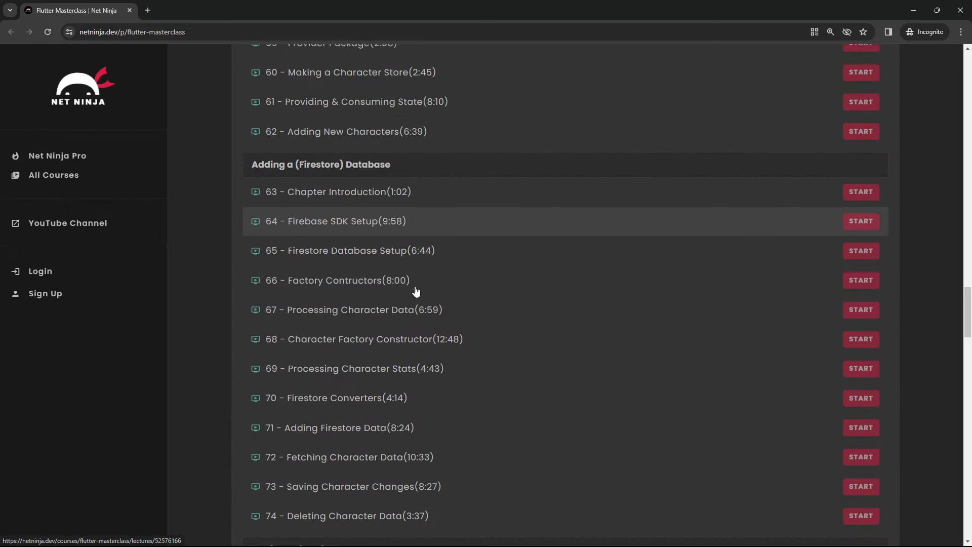
{"action": "scroll", "scroll_direction": "down", "scroll_amount": 3}
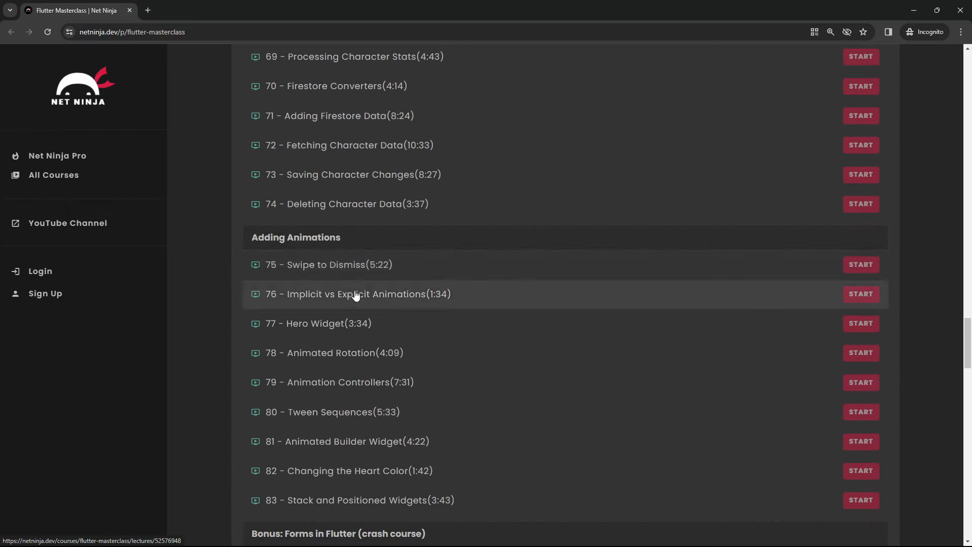
{"action": "scroll", "scroll_direction": "down", "scroll_amount": 3}
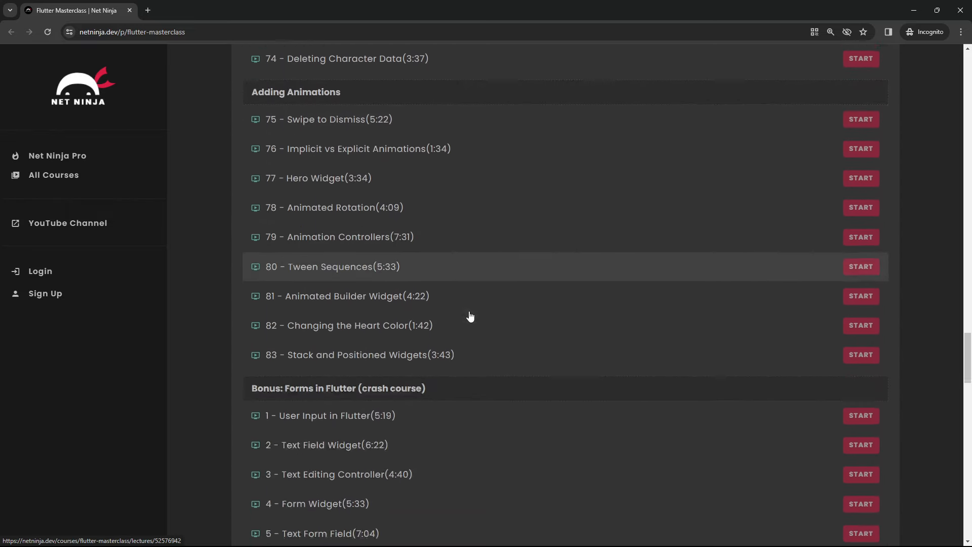
{"action": "scroll", "scroll_direction": "down", "scroll_amount": 3}
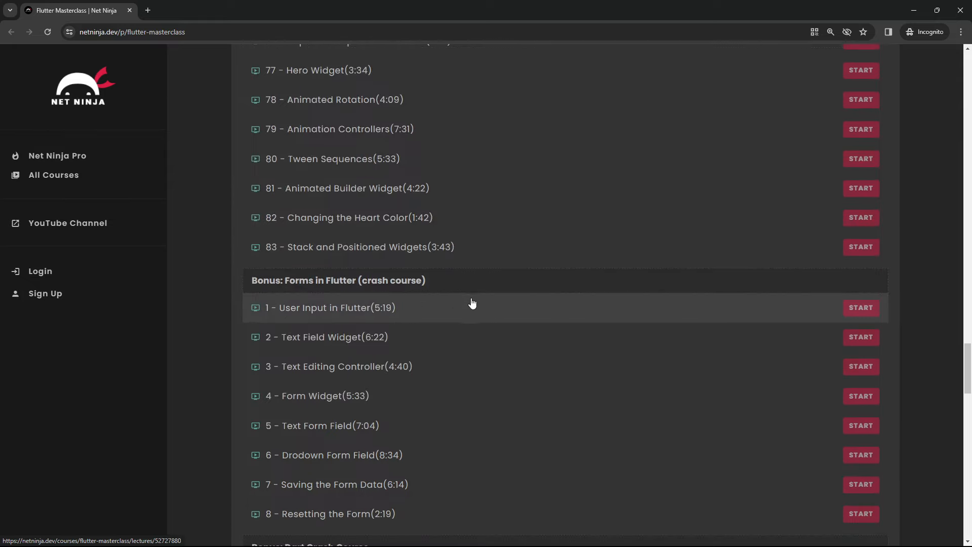
{"action": "scroll", "scroll_direction": "down", "scroll_amount": 3}
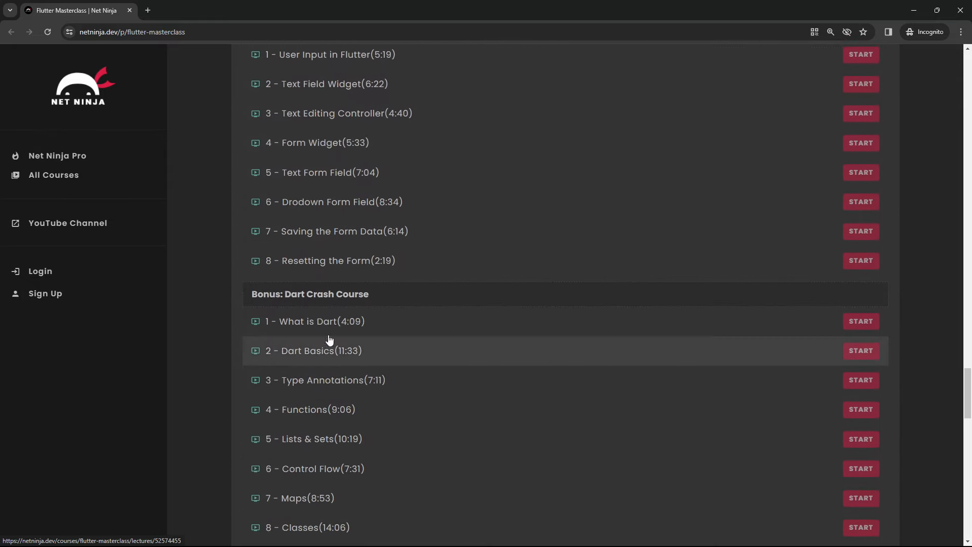
{"action": "mouse_move", "coordinate": [538, 409]}
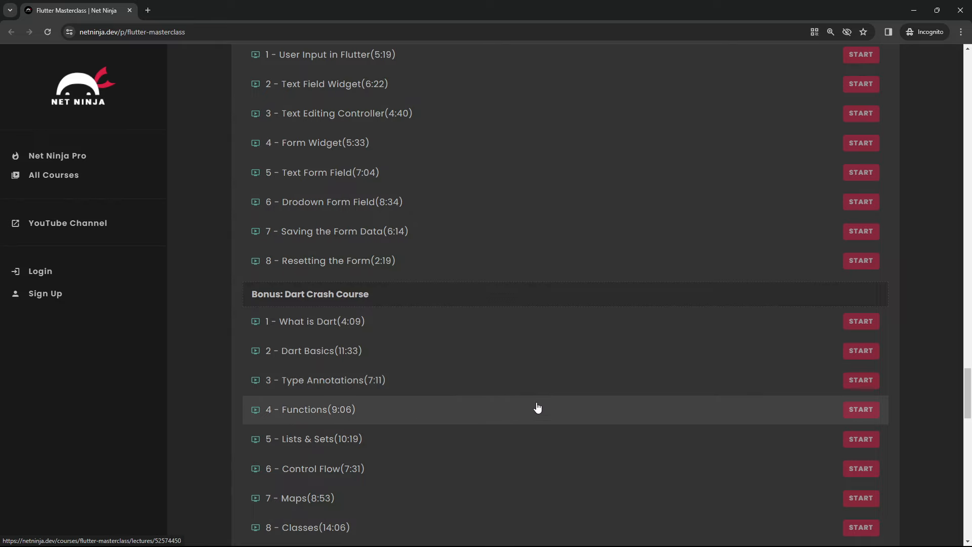
{"action": "mouse_move", "coordinate": [442, 188]}
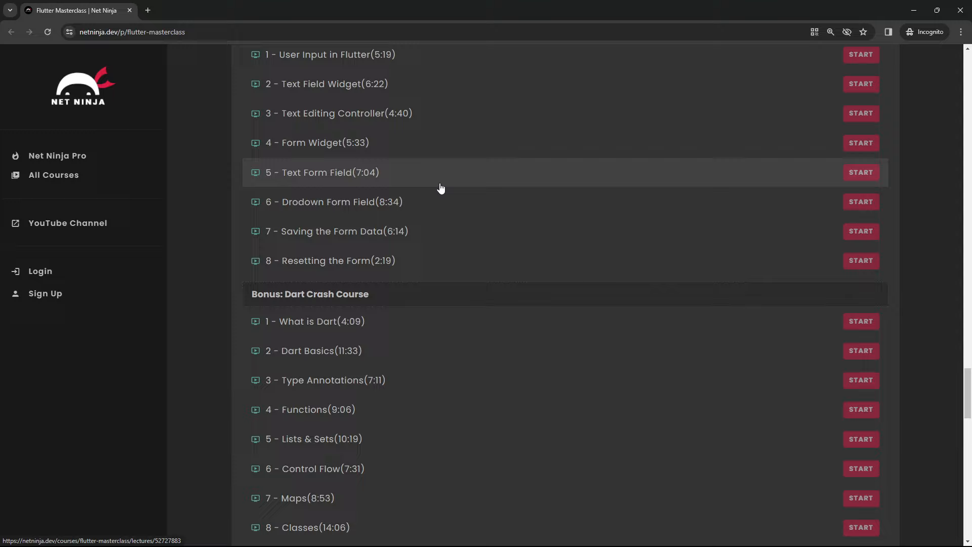
{"action": "mouse_move", "coordinate": [696, 313]}
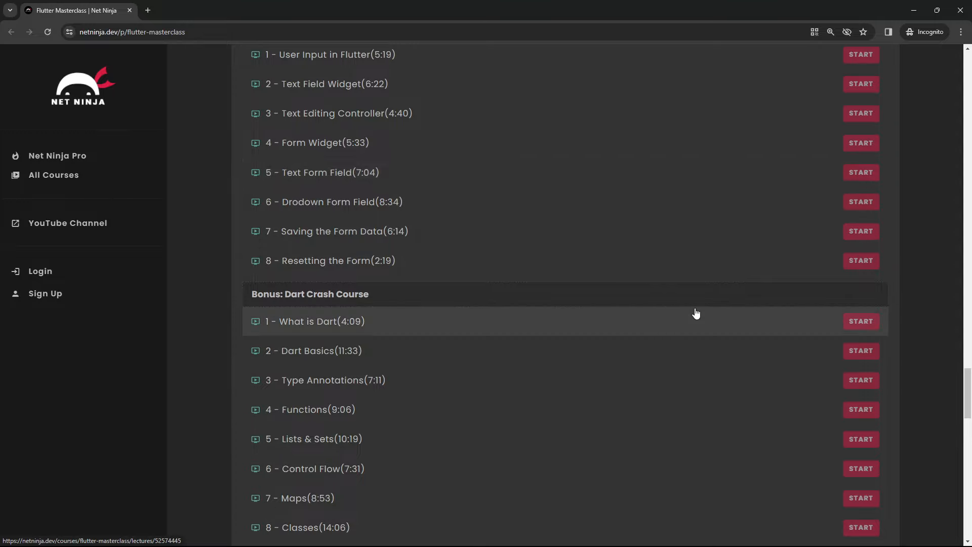
{"action": "scroll", "scroll_direction": "down", "scroll_amount": 3}
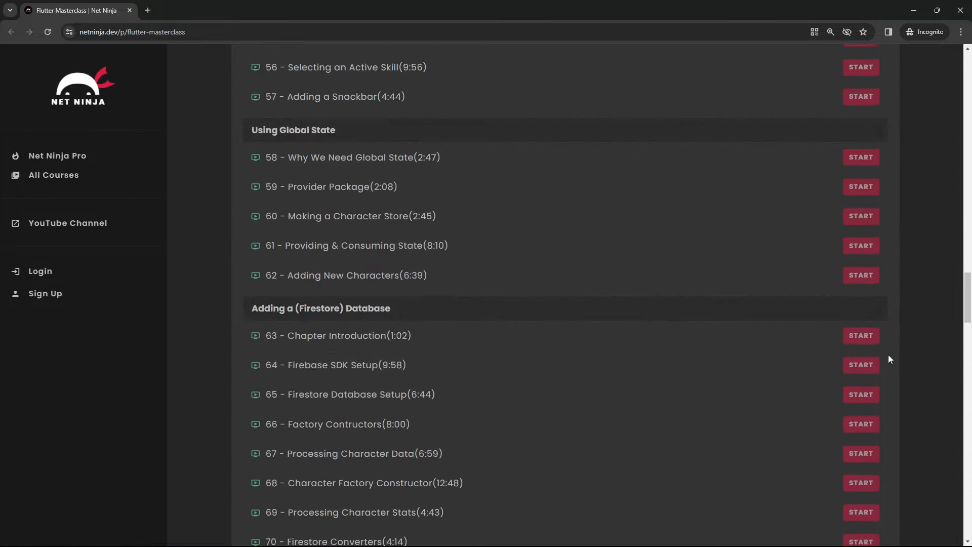
{"action": "scroll", "scroll_direction": "up", "scroll_amount": 3}
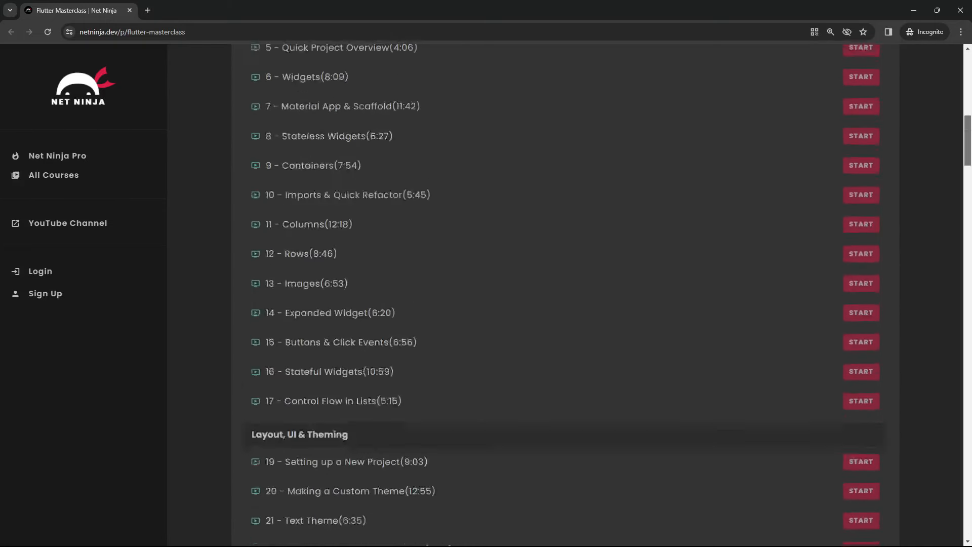
{"action": "scroll", "scroll_direction": "up", "scroll_amount": 3}
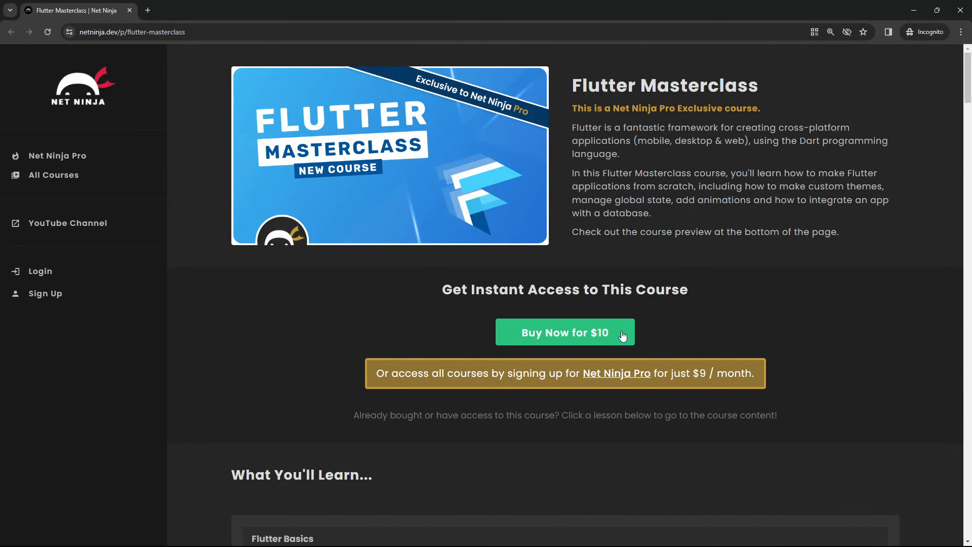
{"action": "mouse_move", "coordinate": [907, 353]}
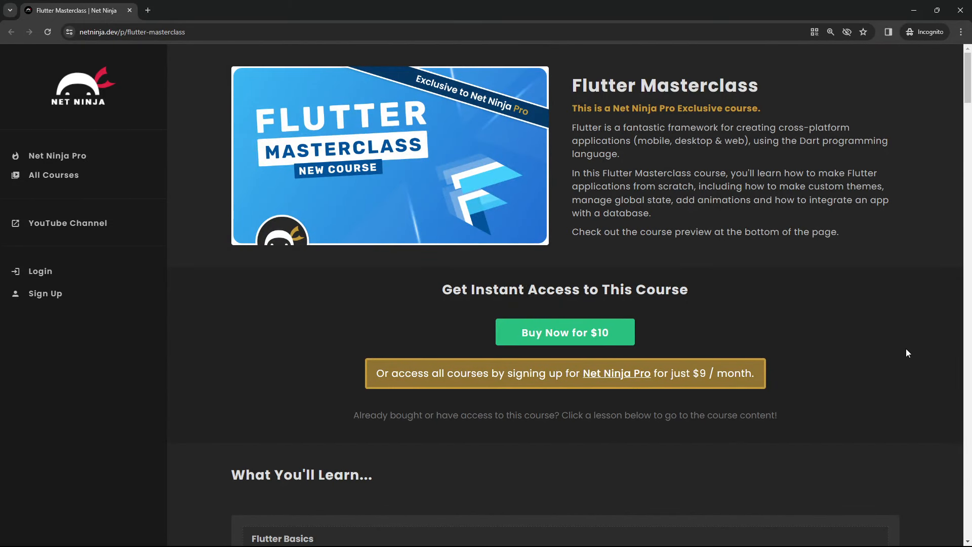
{"action": "mouse_move", "coordinate": [657, 370]}
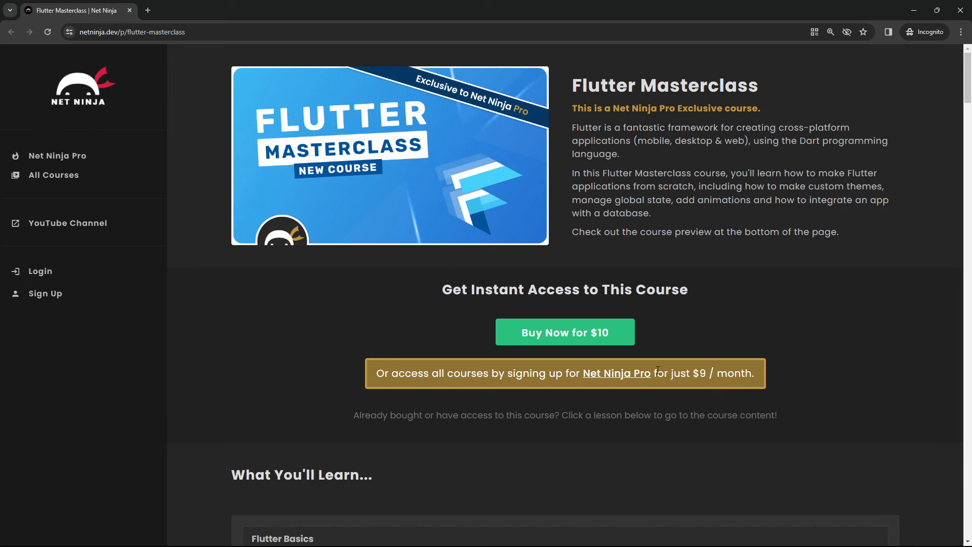
Jump to the Net Ninja Pro plans, highlight the NINJAFLEDGLING code, and select the page address
{"action": "left_click", "coordinate": [616, 373]}
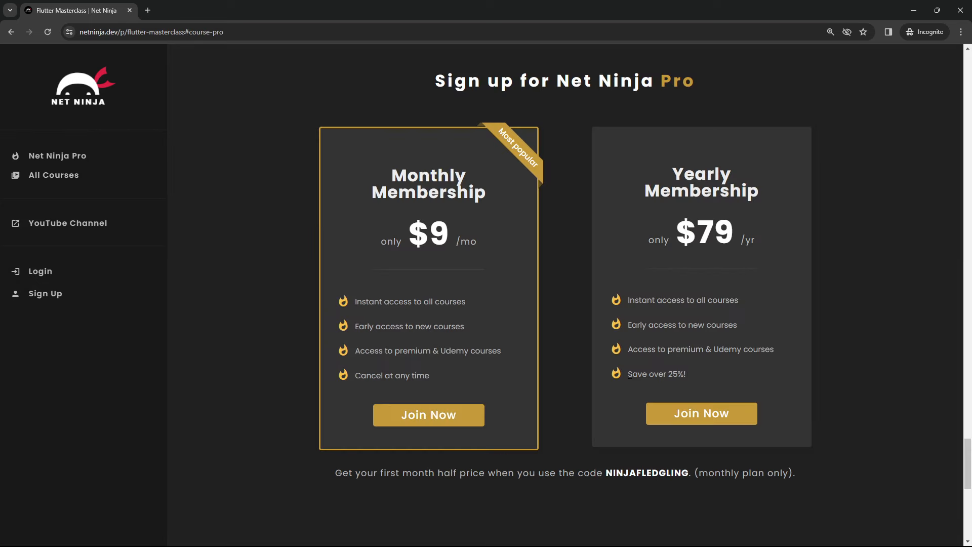
{"action": "mouse_move", "coordinate": [608, 365]}
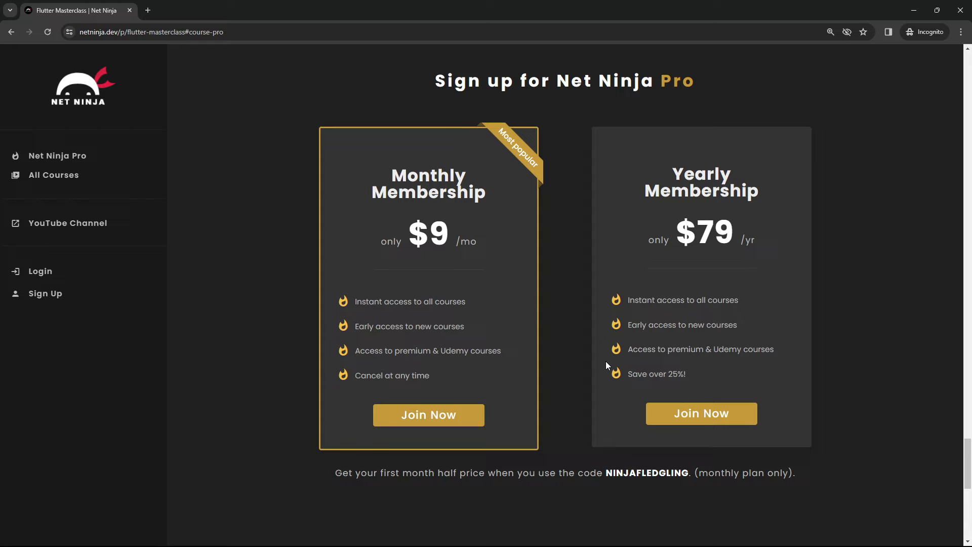
{"action": "mouse_move", "coordinate": [464, 270]}
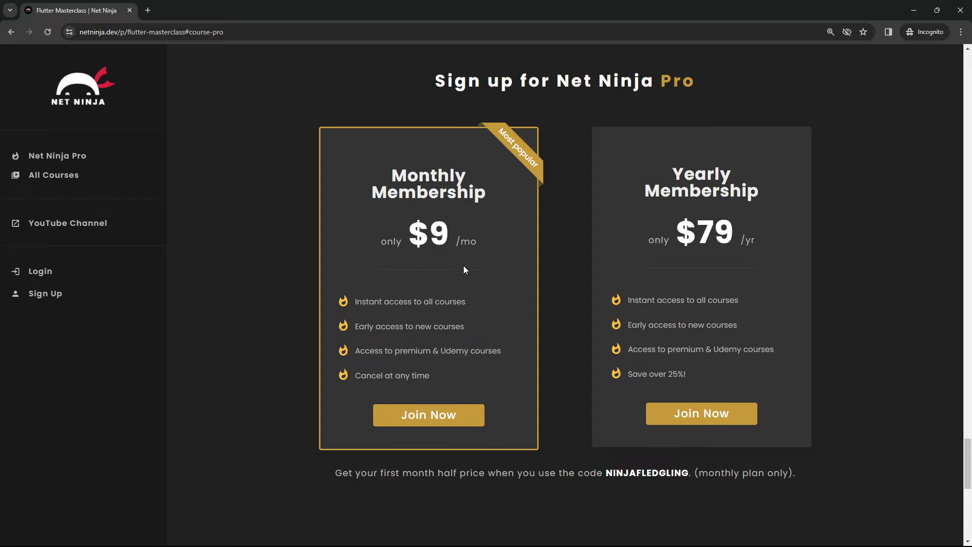
{"action": "double_click", "coordinate": [647, 472]}
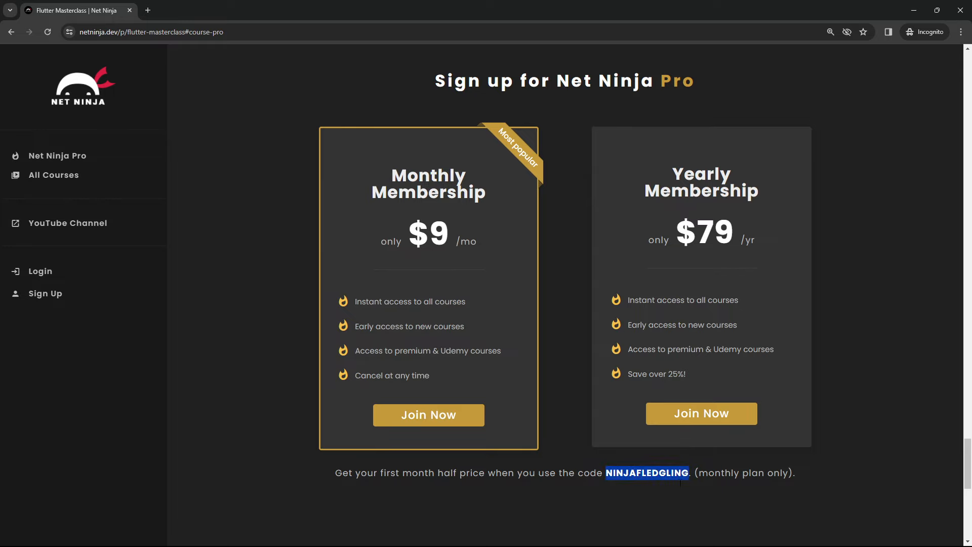
{"action": "left_click", "coordinate": [150, 31]}
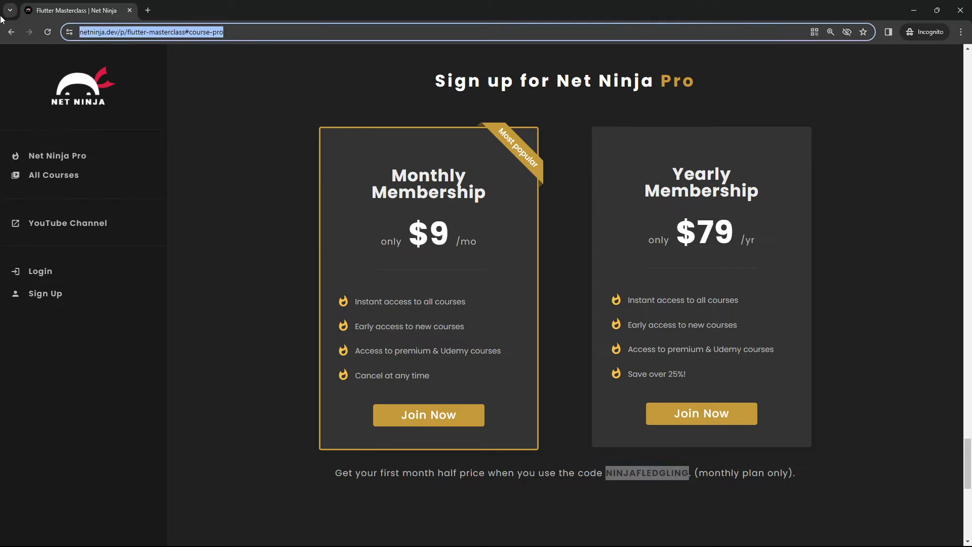
{"action": "mouse_move", "coordinate": [887, 239]}
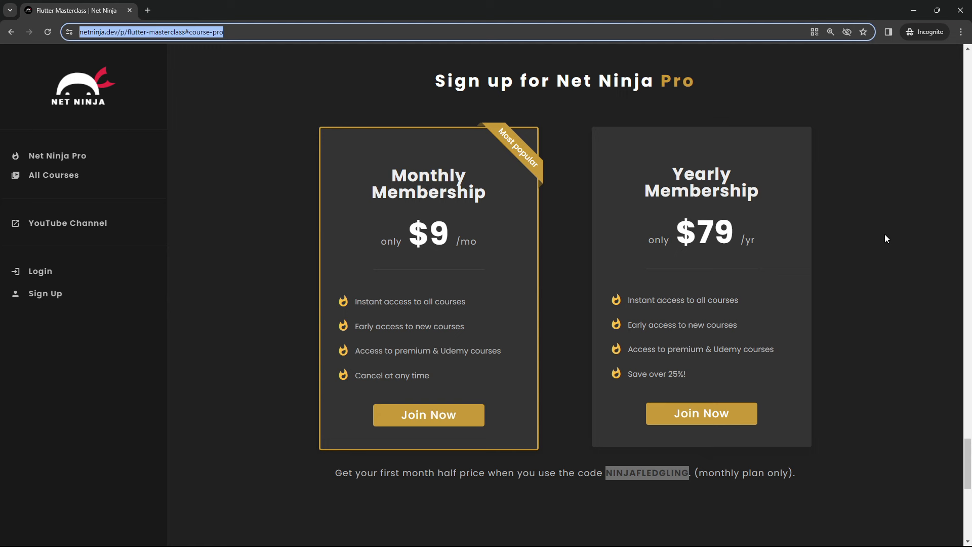